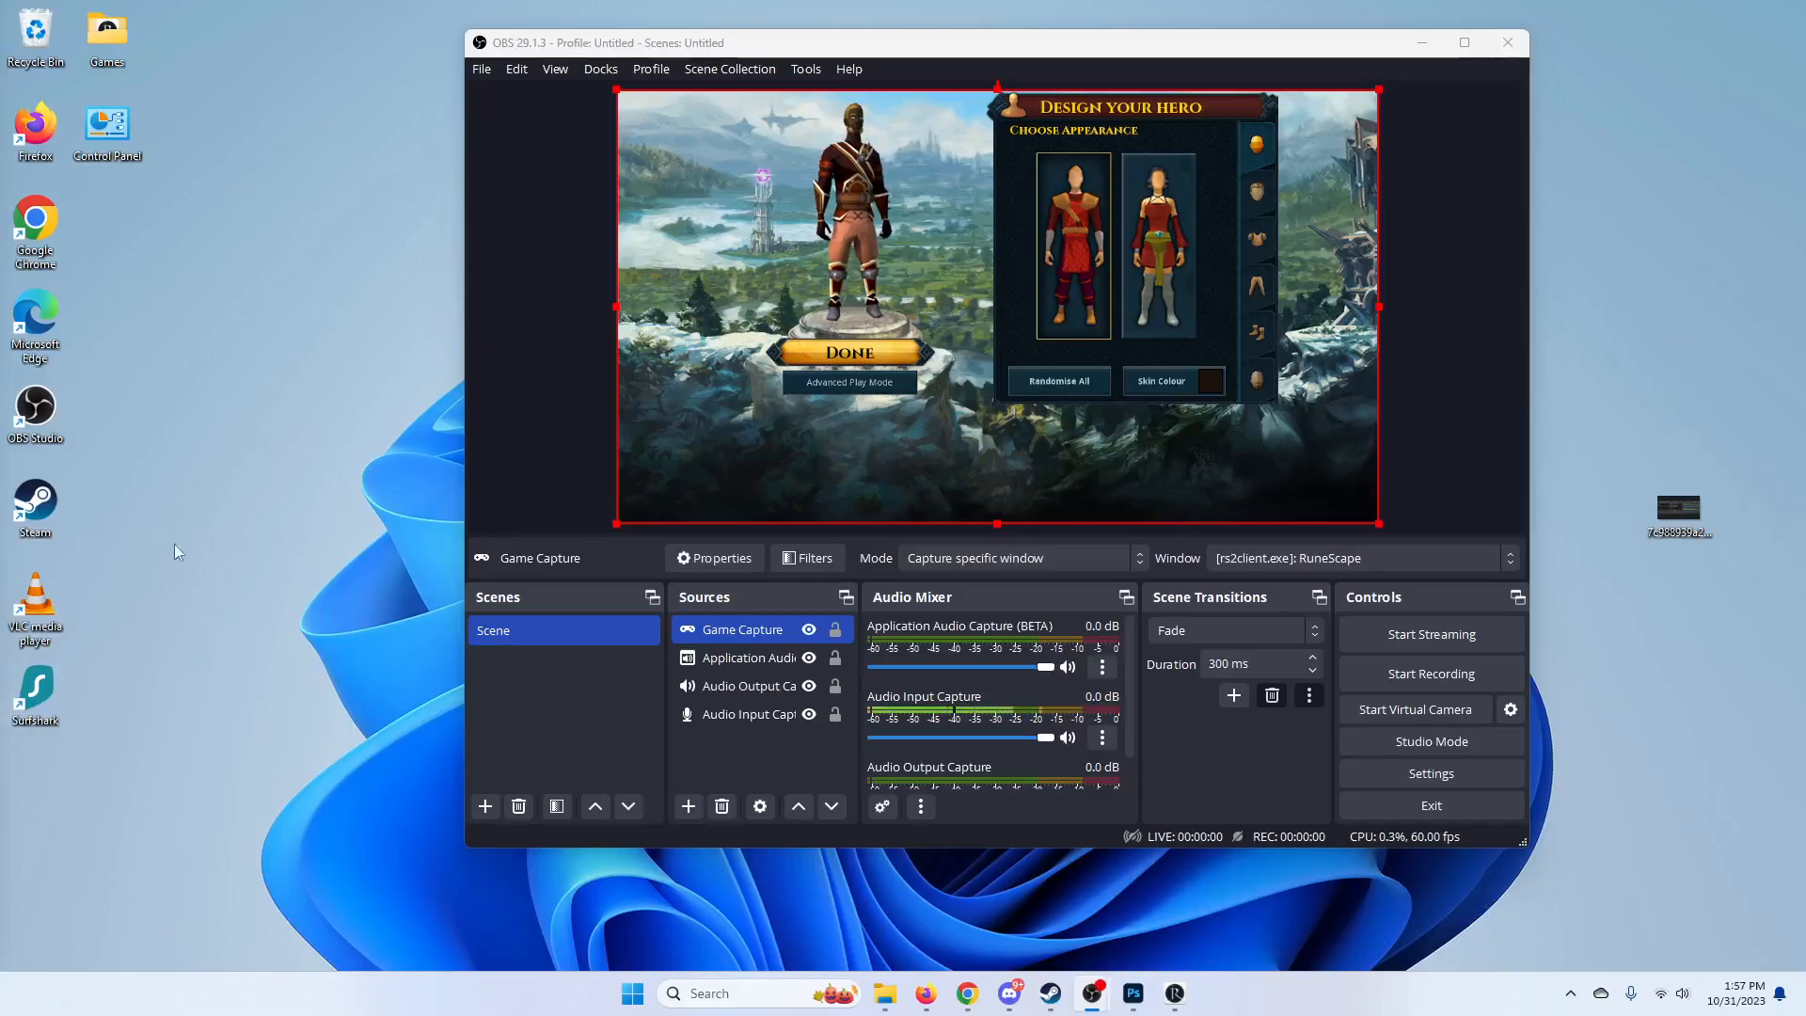
pyautogui.moveTo(219, 533)
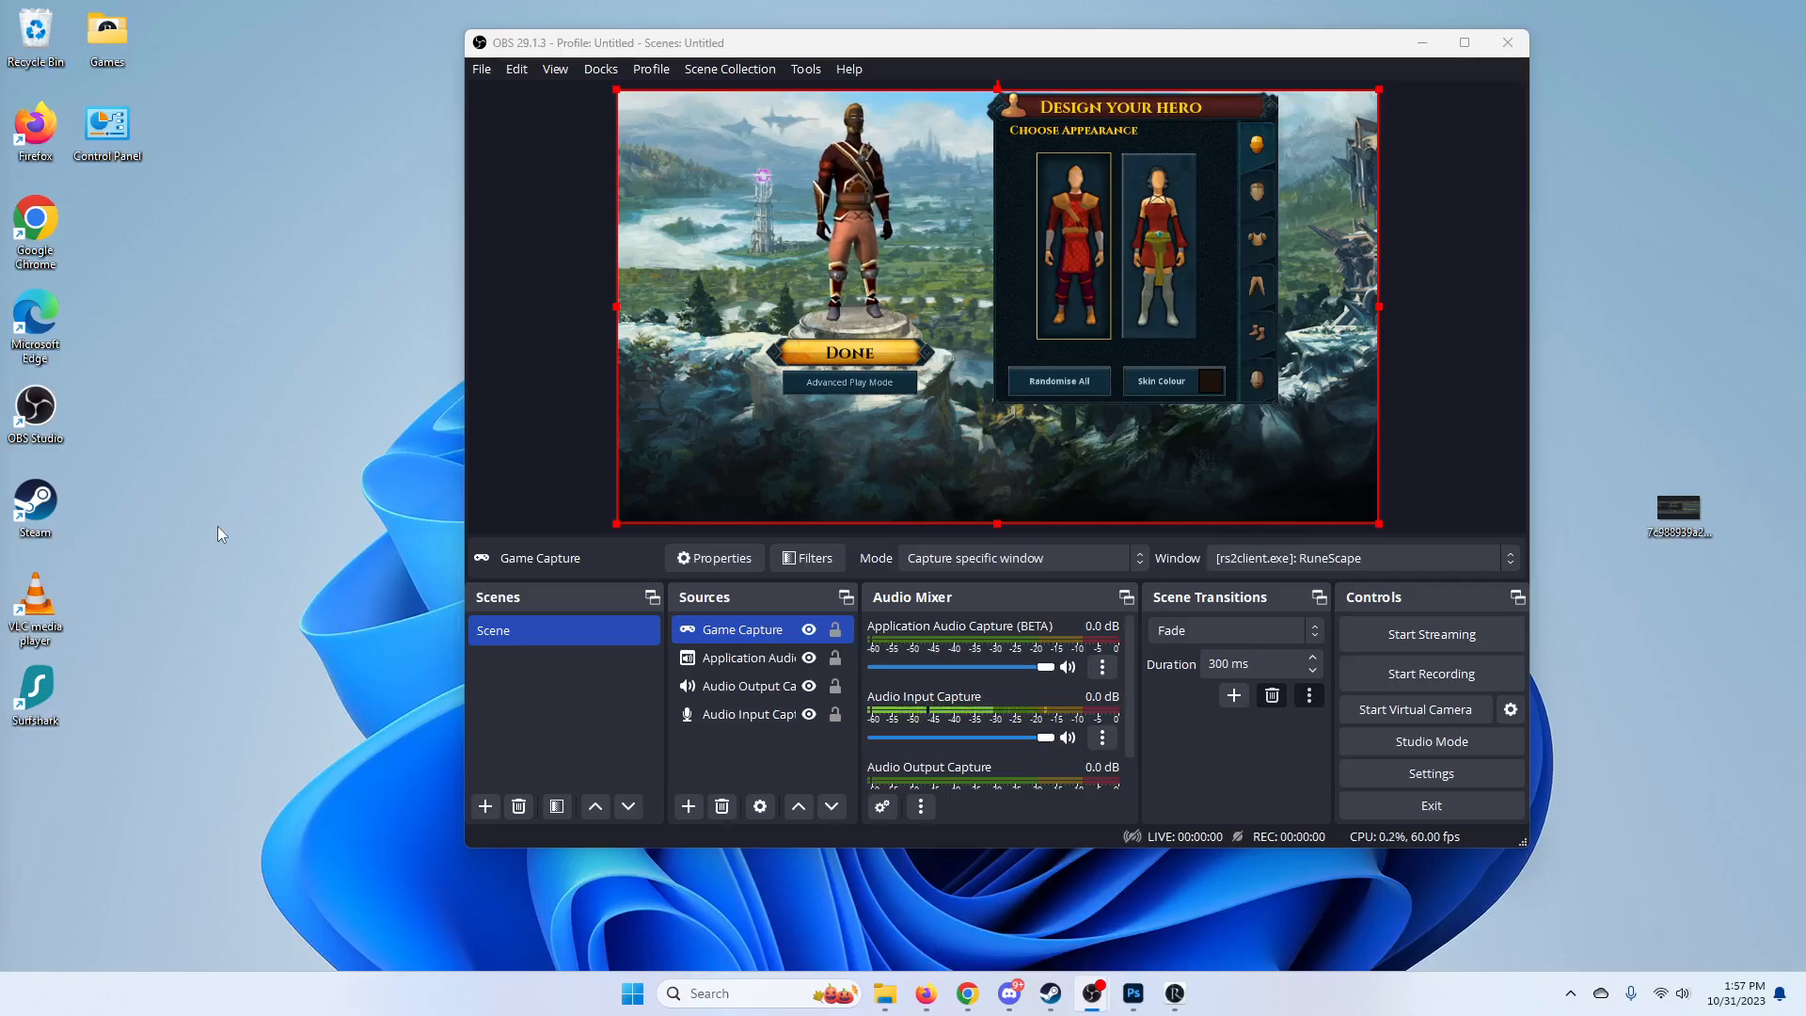
pyautogui.moveTo(714, 380)
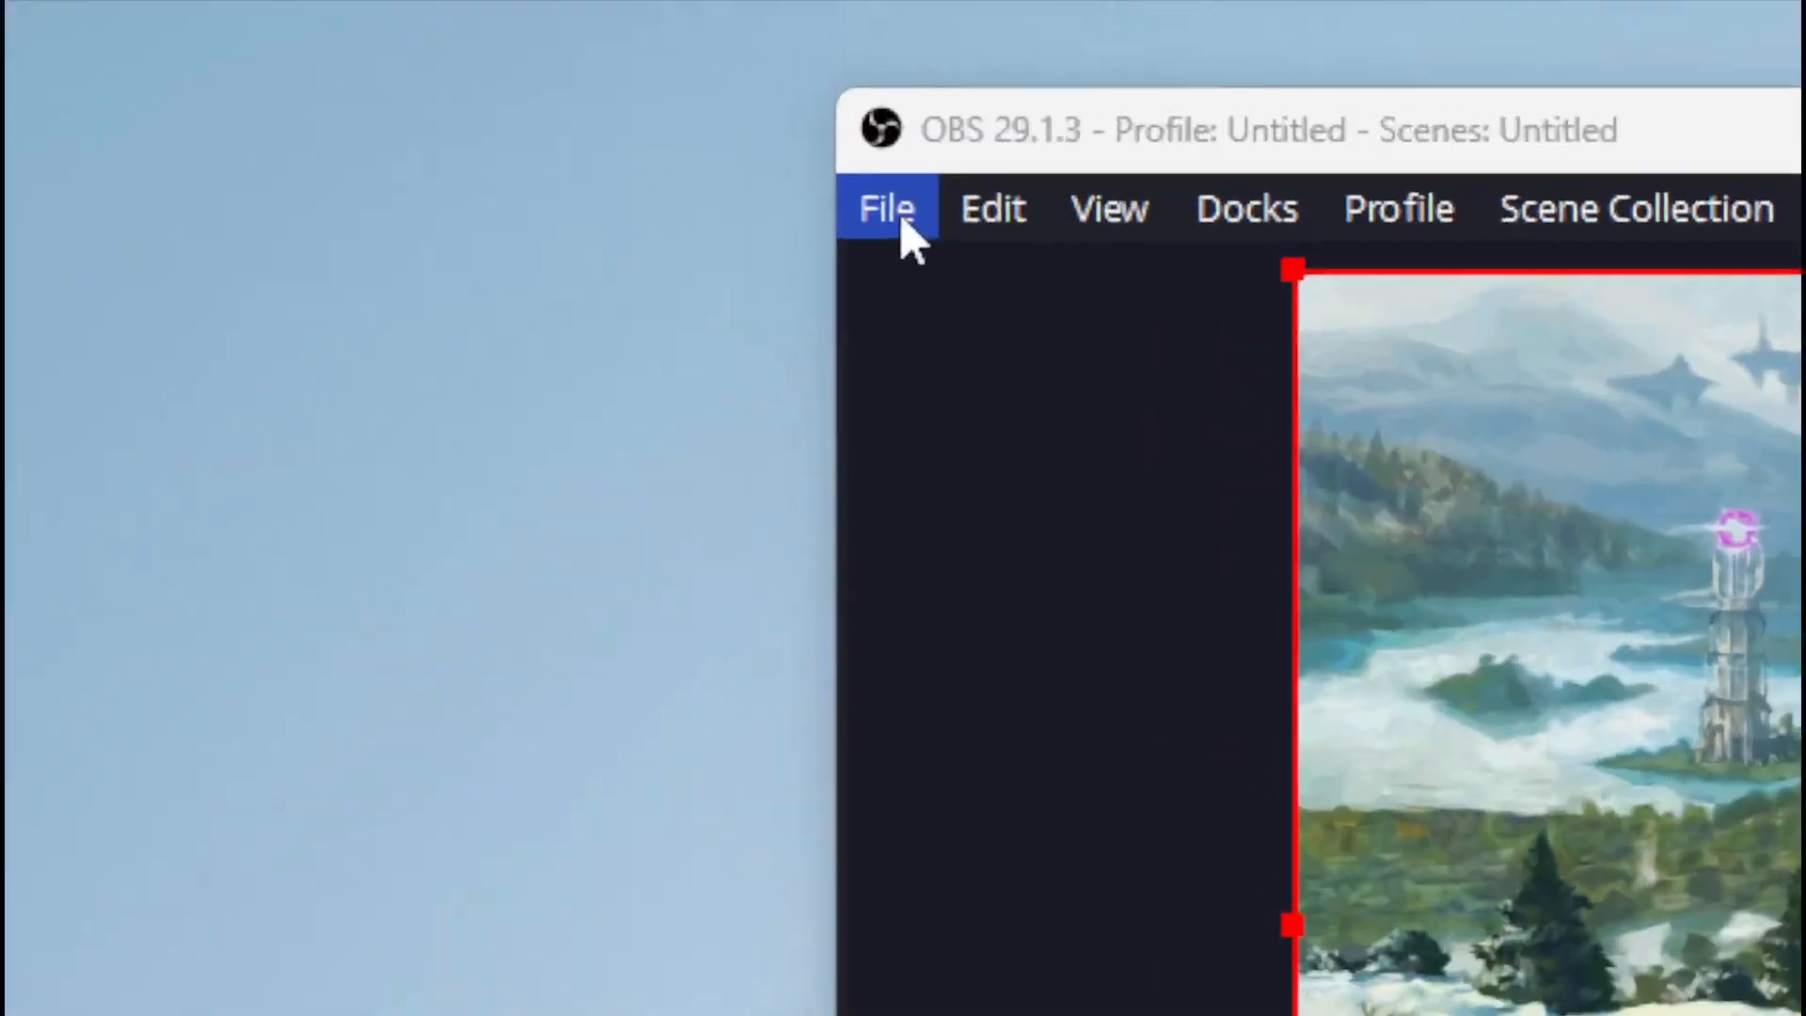
# - Open Settings > Advanced and set Process Priority to High
pyautogui.click(887, 209)
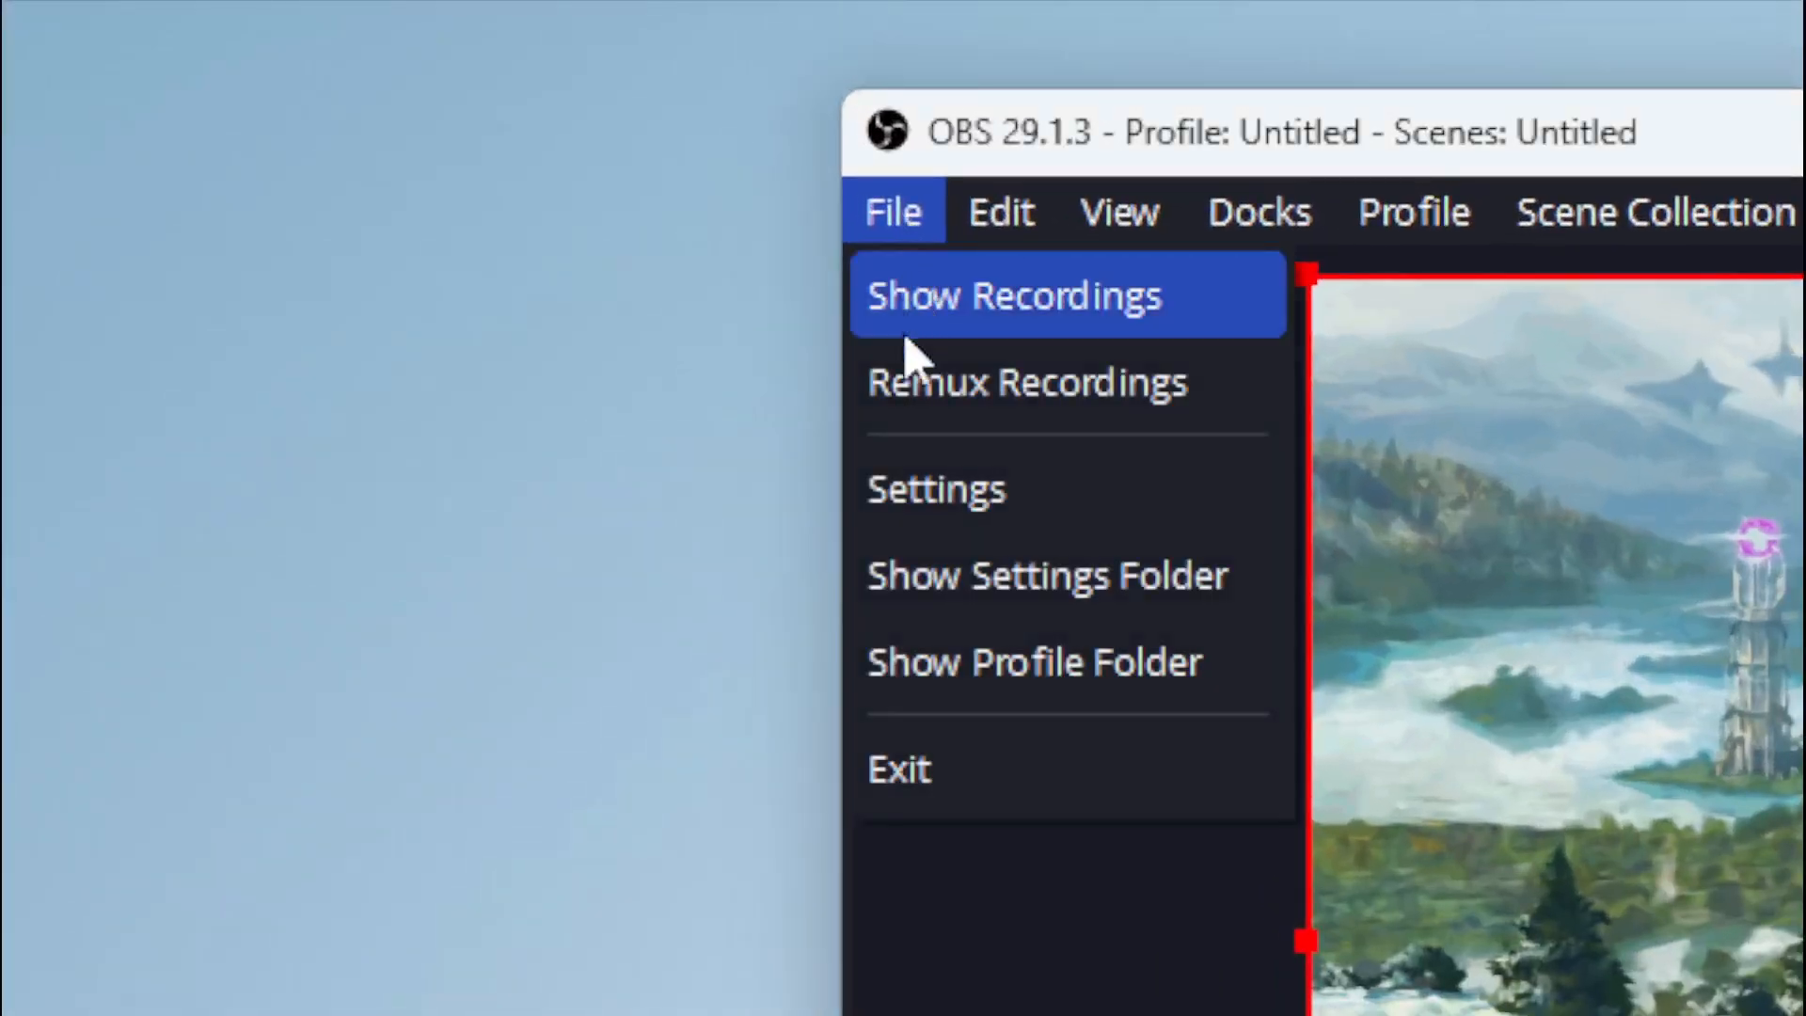
pyautogui.click(935, 488)
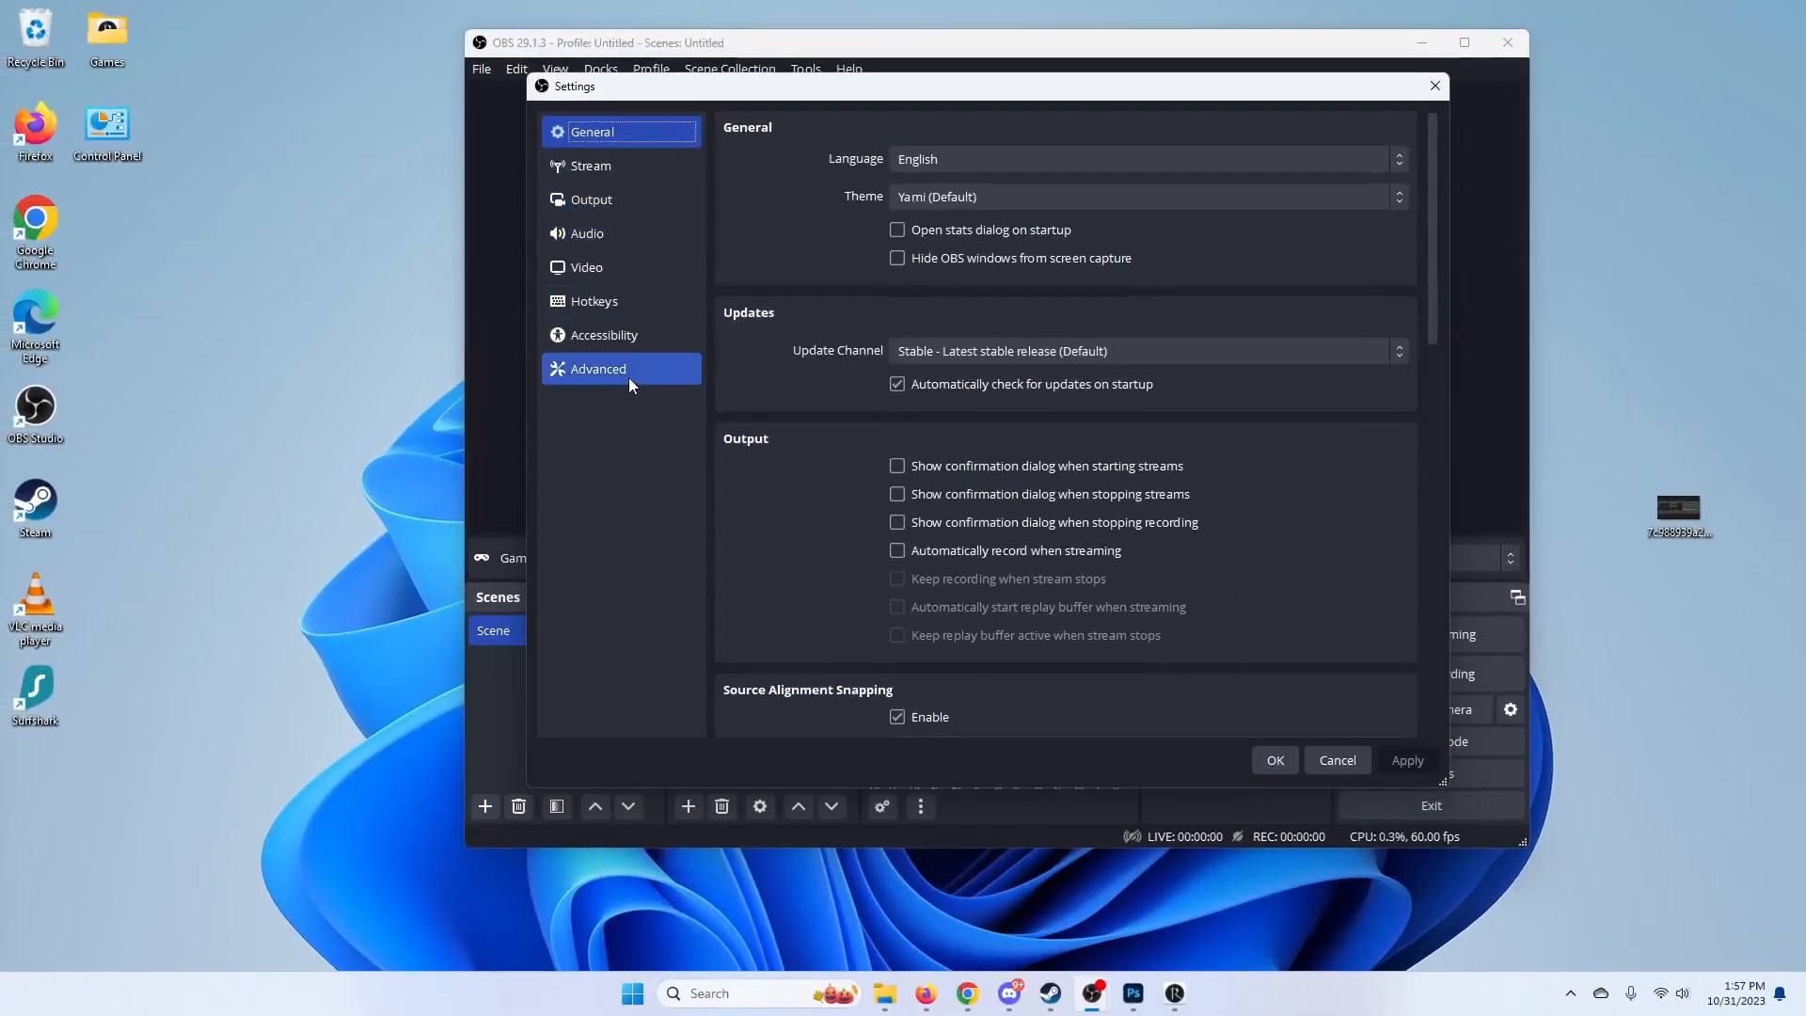
pyautogui.click(598, 368)
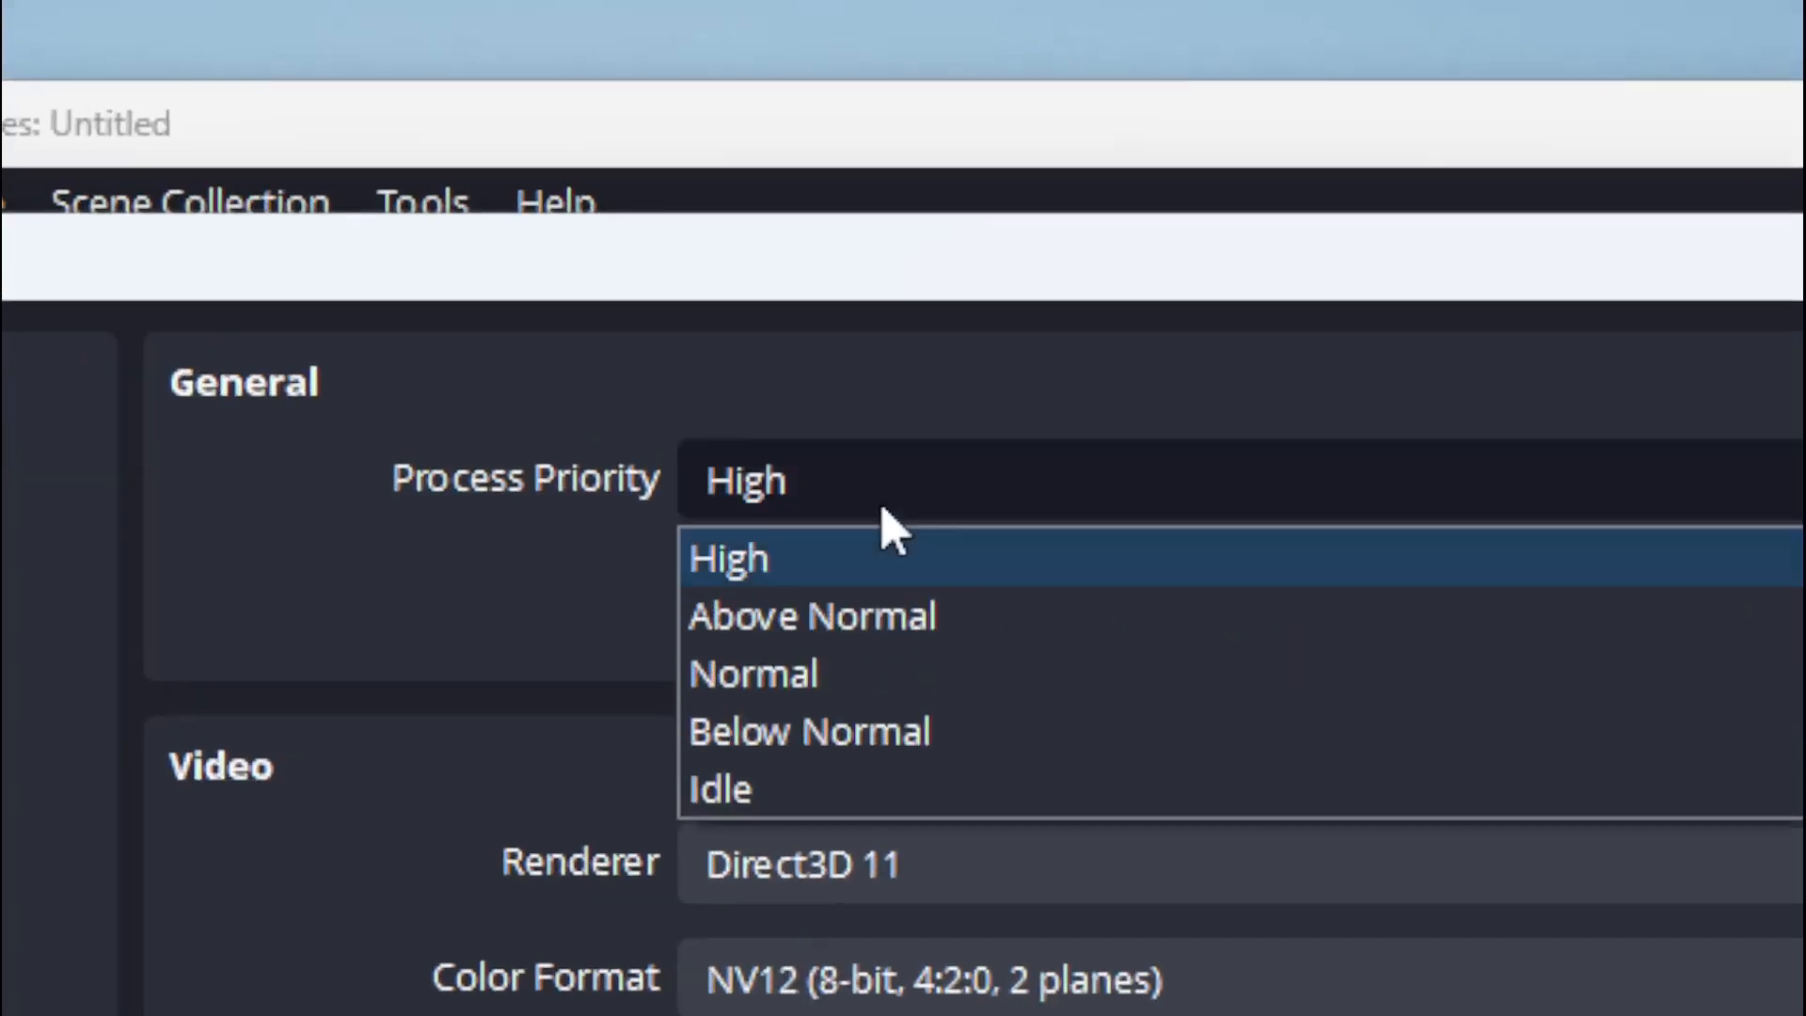
pyautogui.moveTo(790, 581)
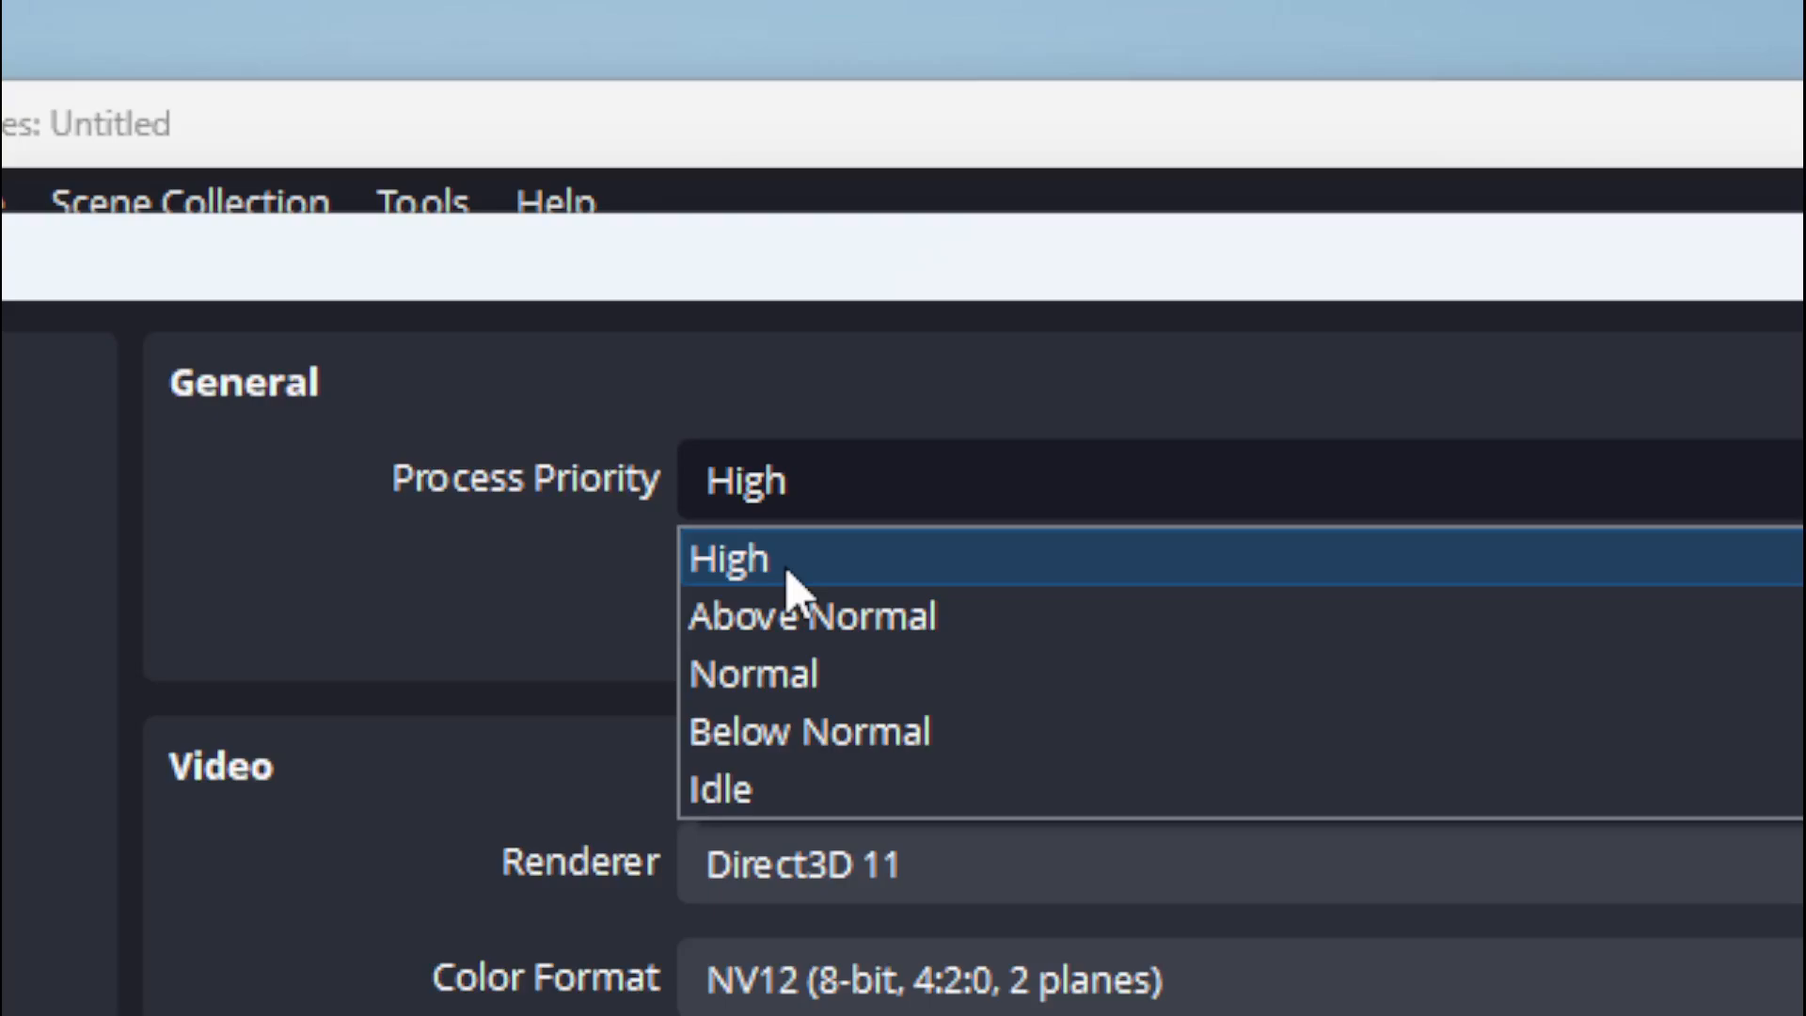
pyautogui.moveTo(753, 674)
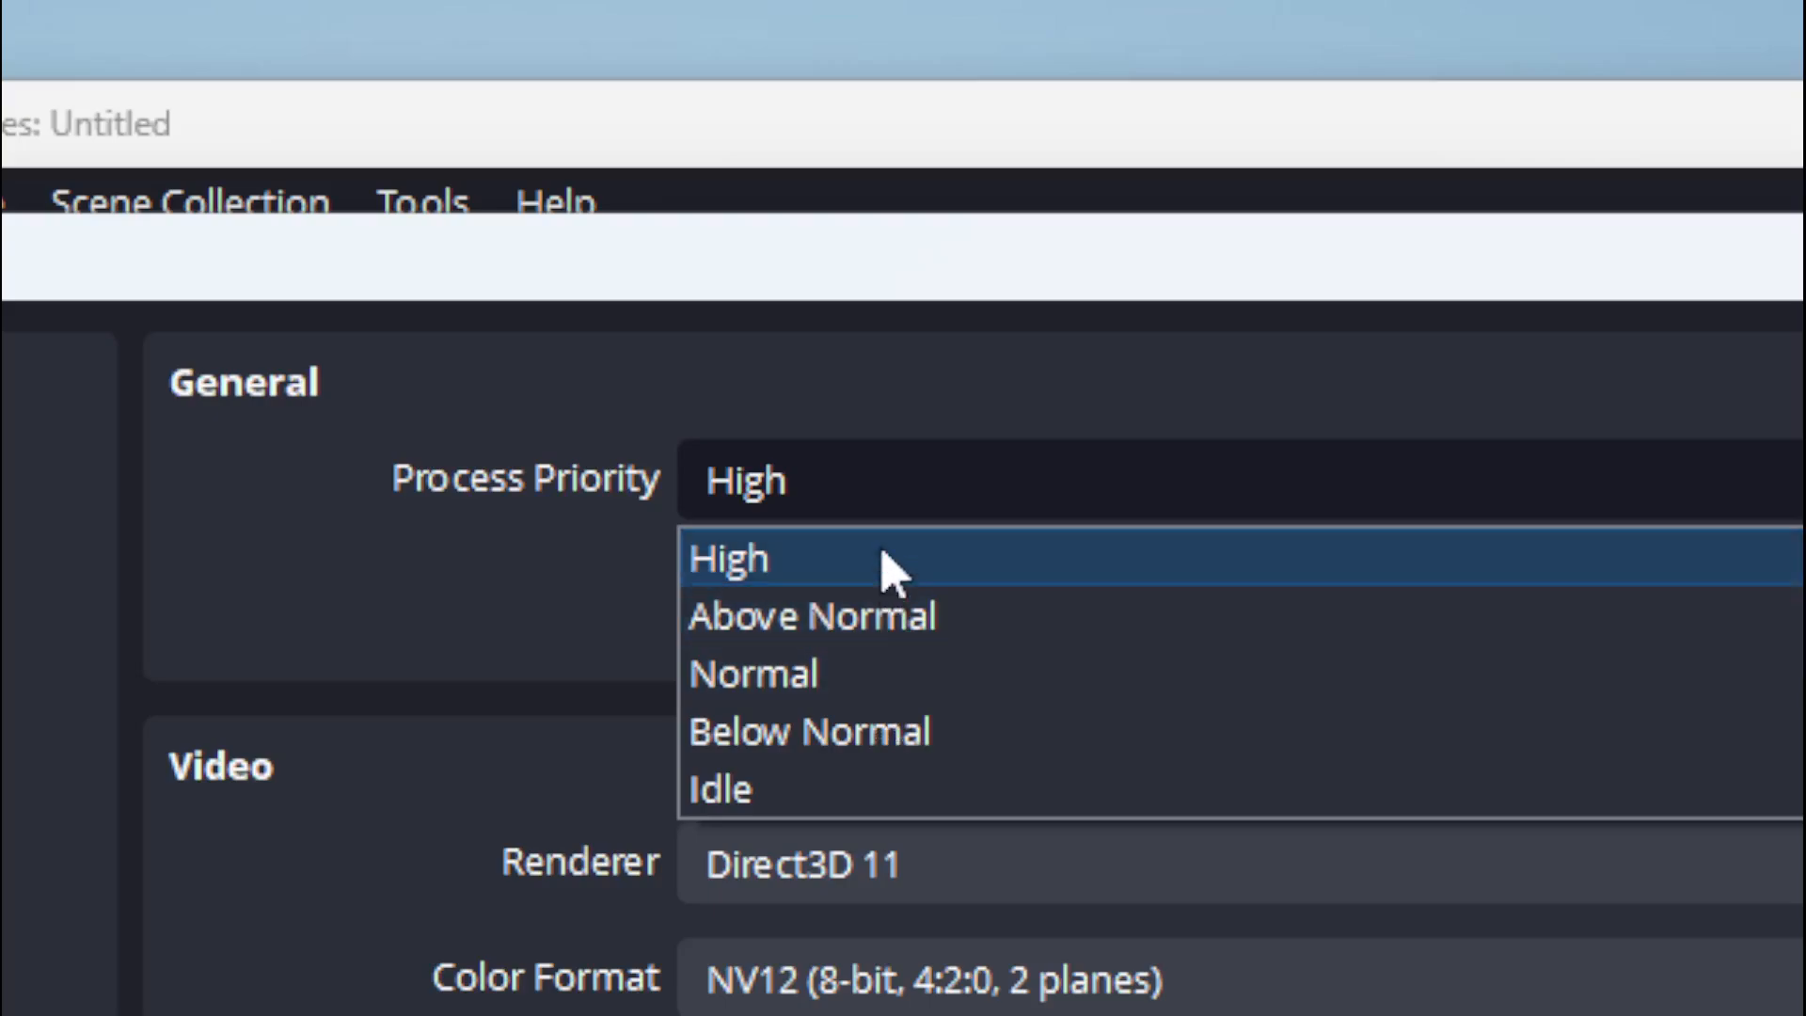
pyautogui.click(728, 558)
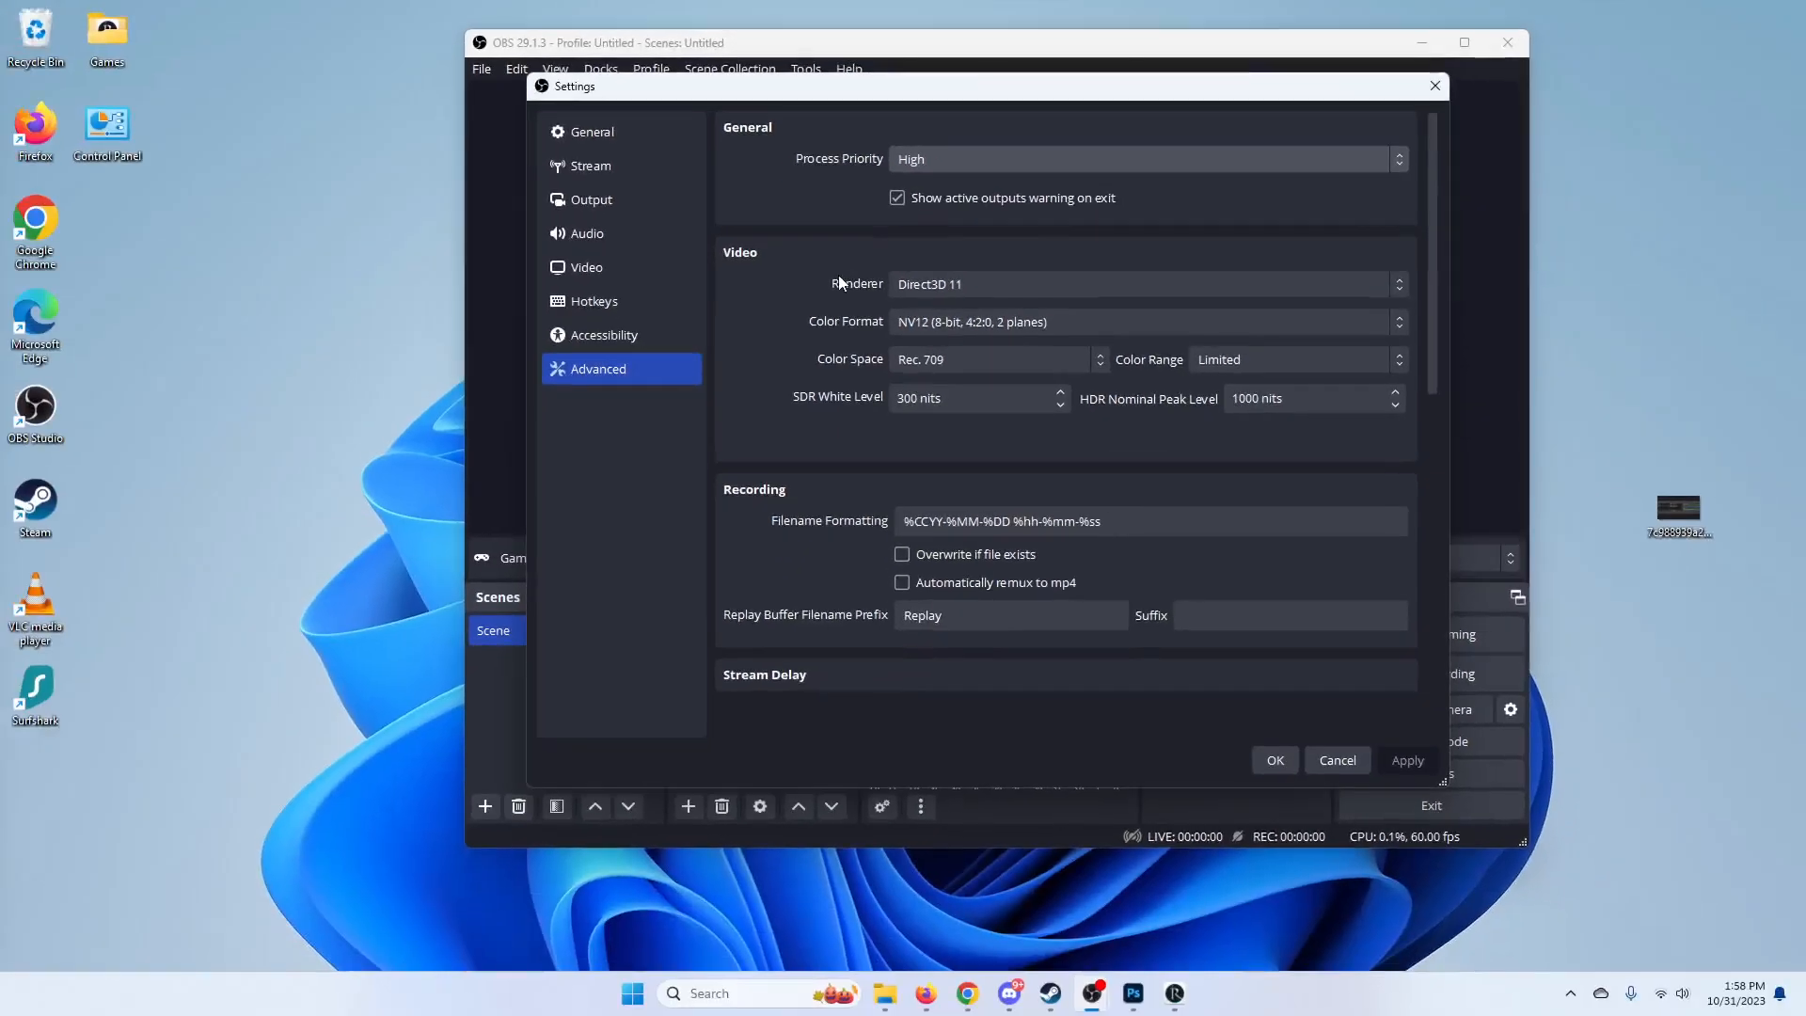
# - Tick 'Dynamically change bitrate' and 'Enable network optimizations'; untick browser source hardware acceleration
pyautogui.scroll(-3)
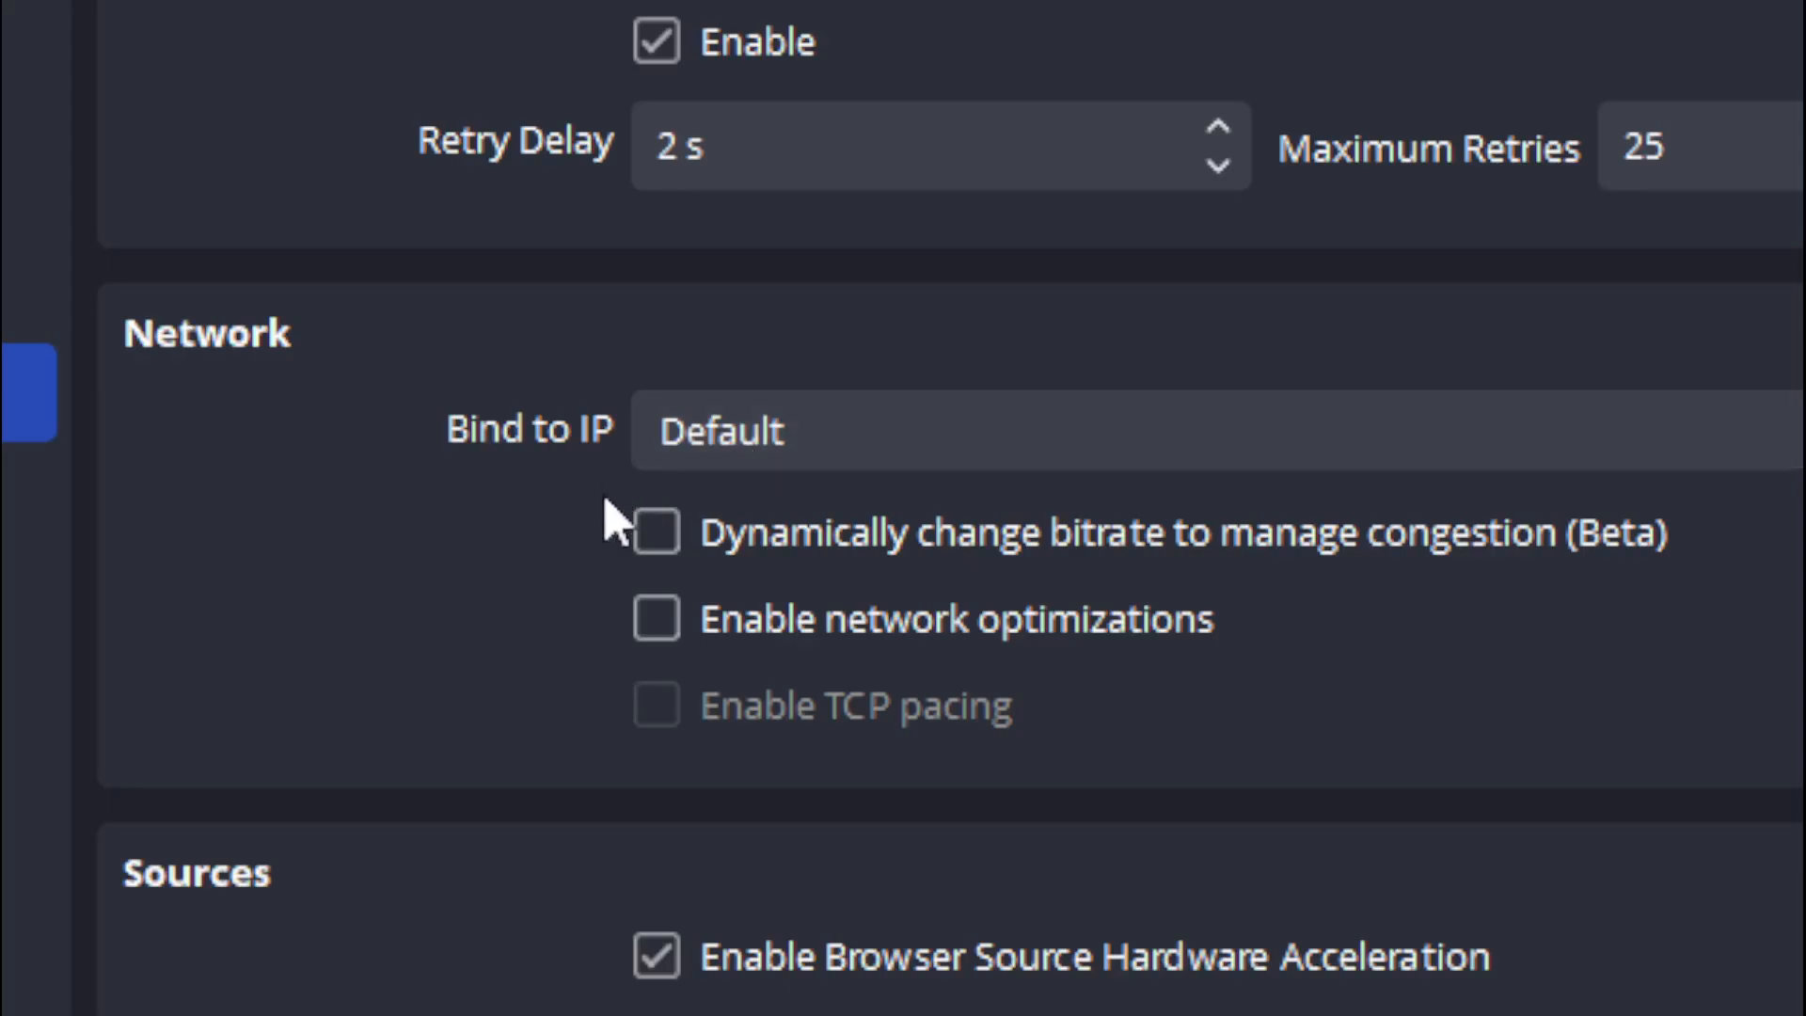
pyautogui.moveTo(657, 531)
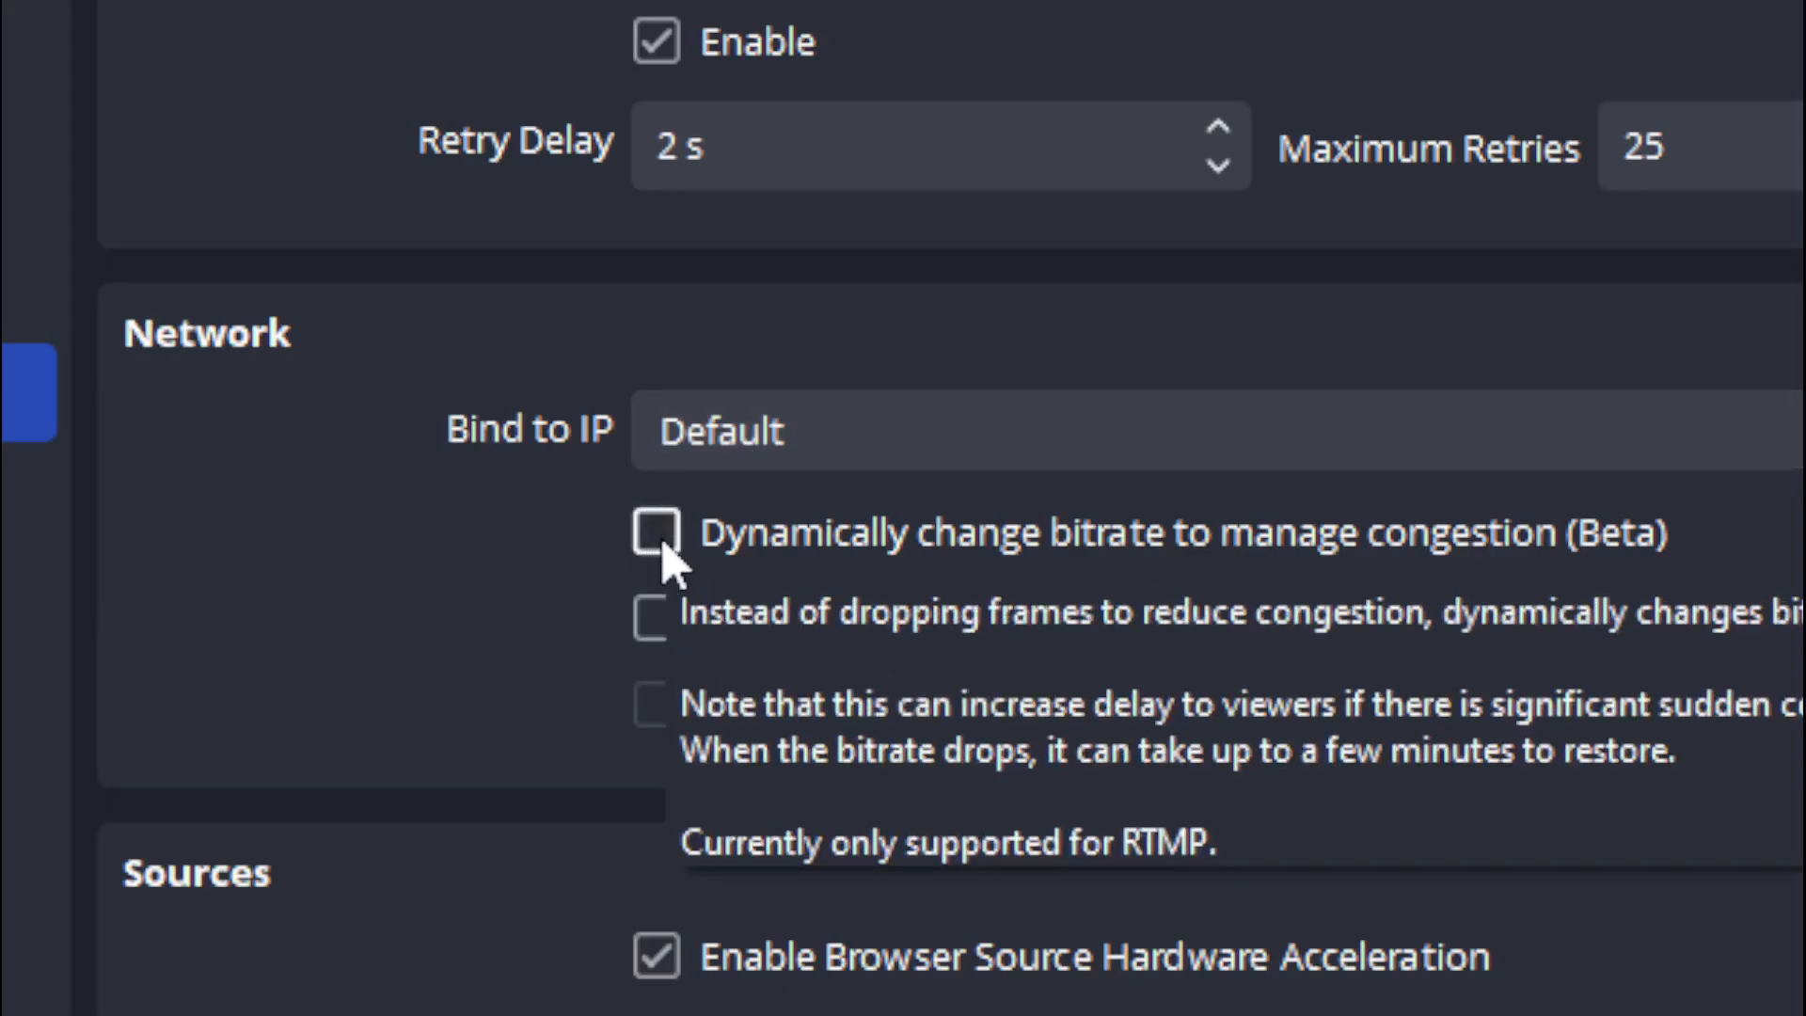
pyautogui.click(657, 532)
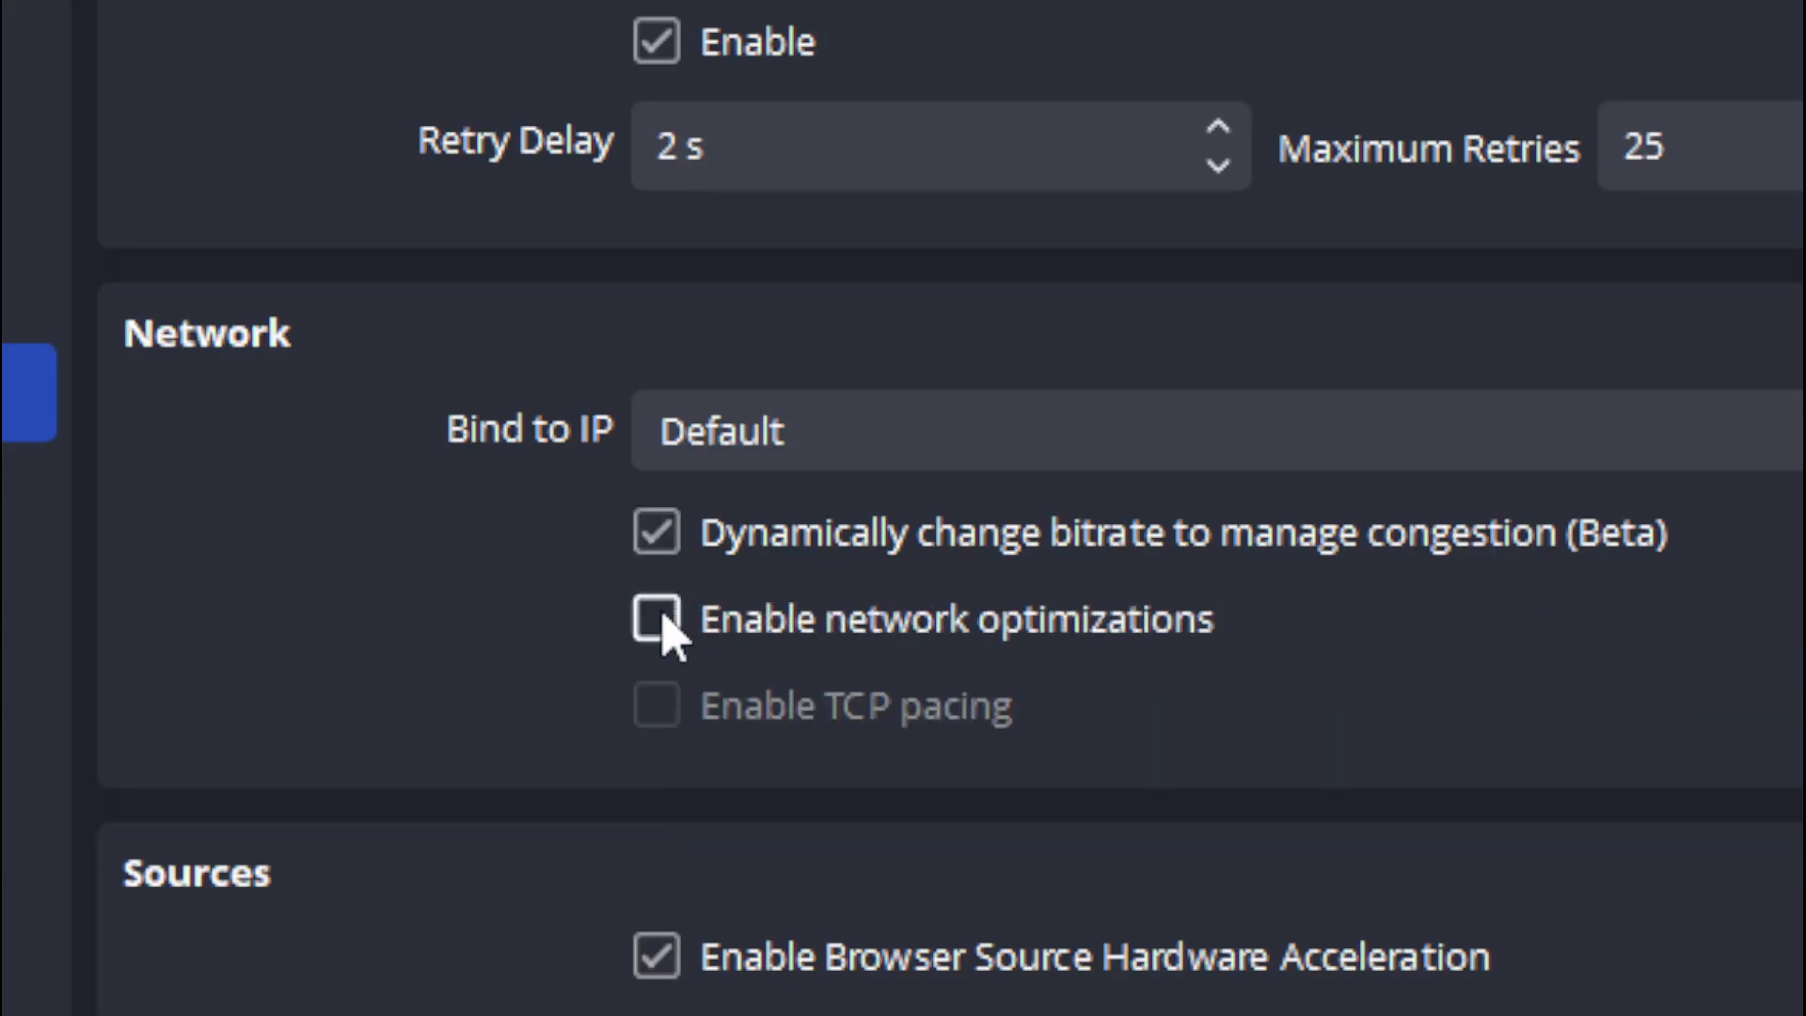
pyautogui.click(657, 619)
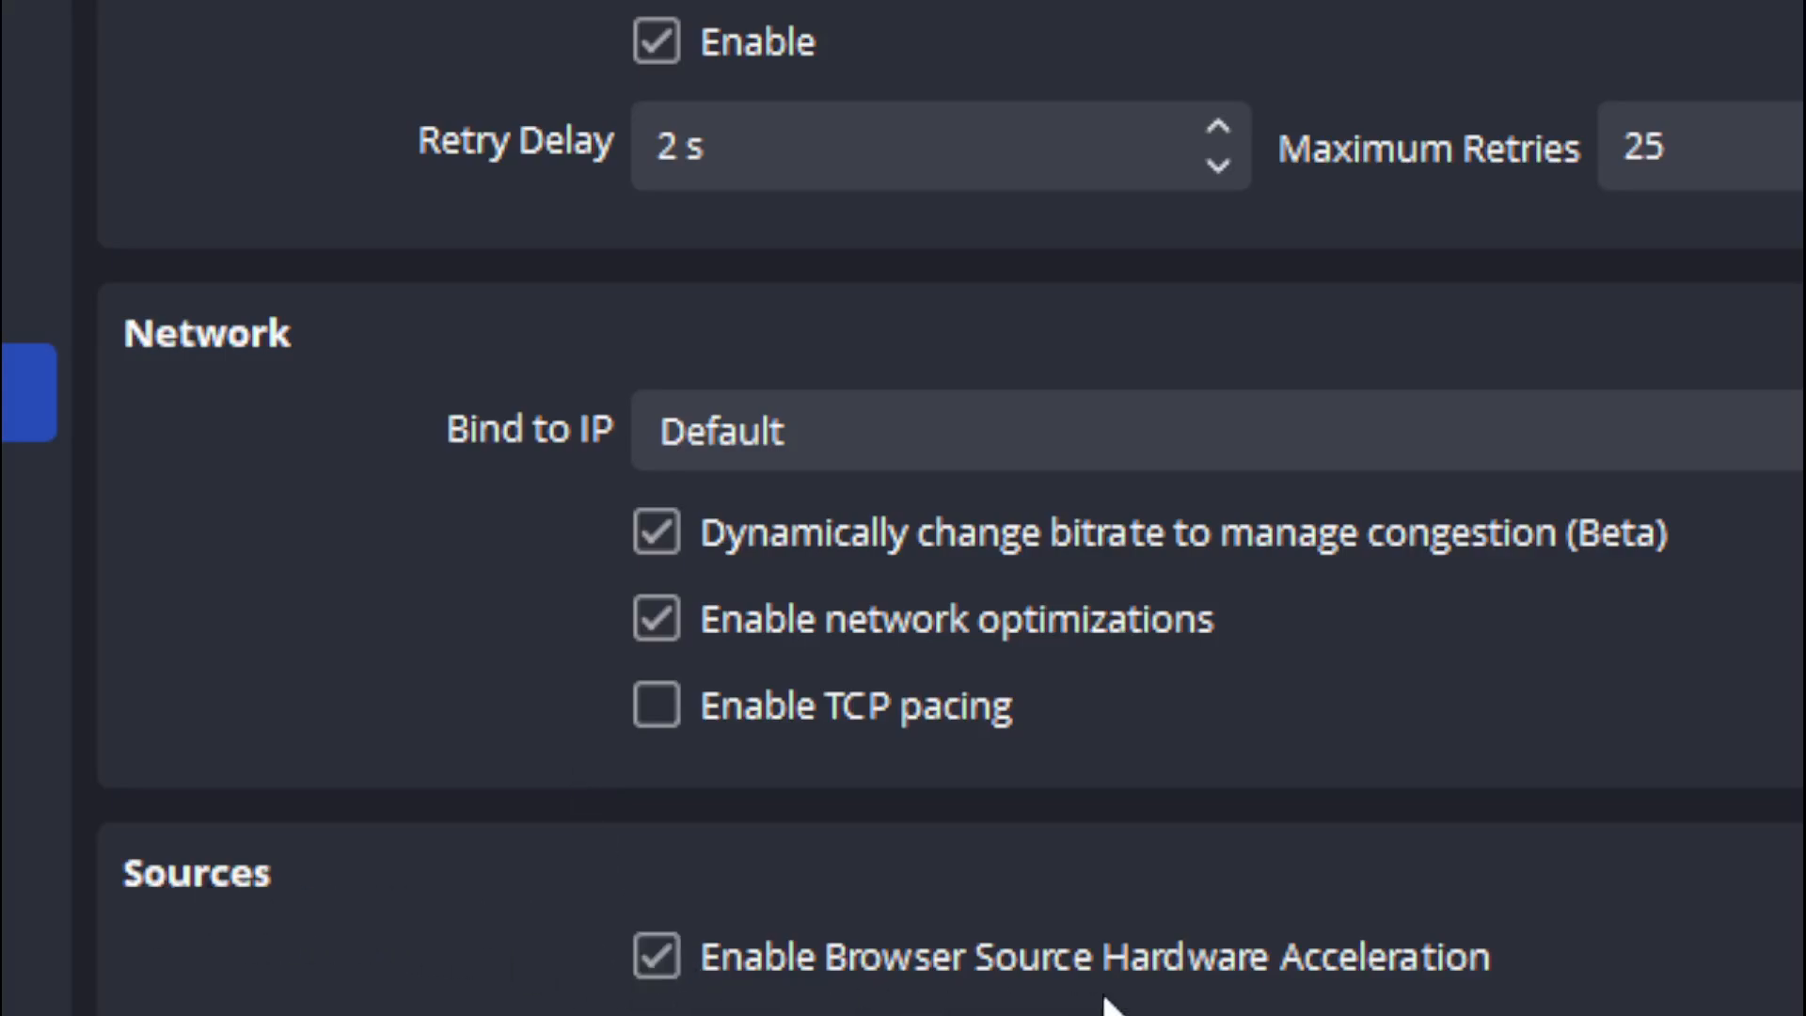
pyautogui.click(657, 956)
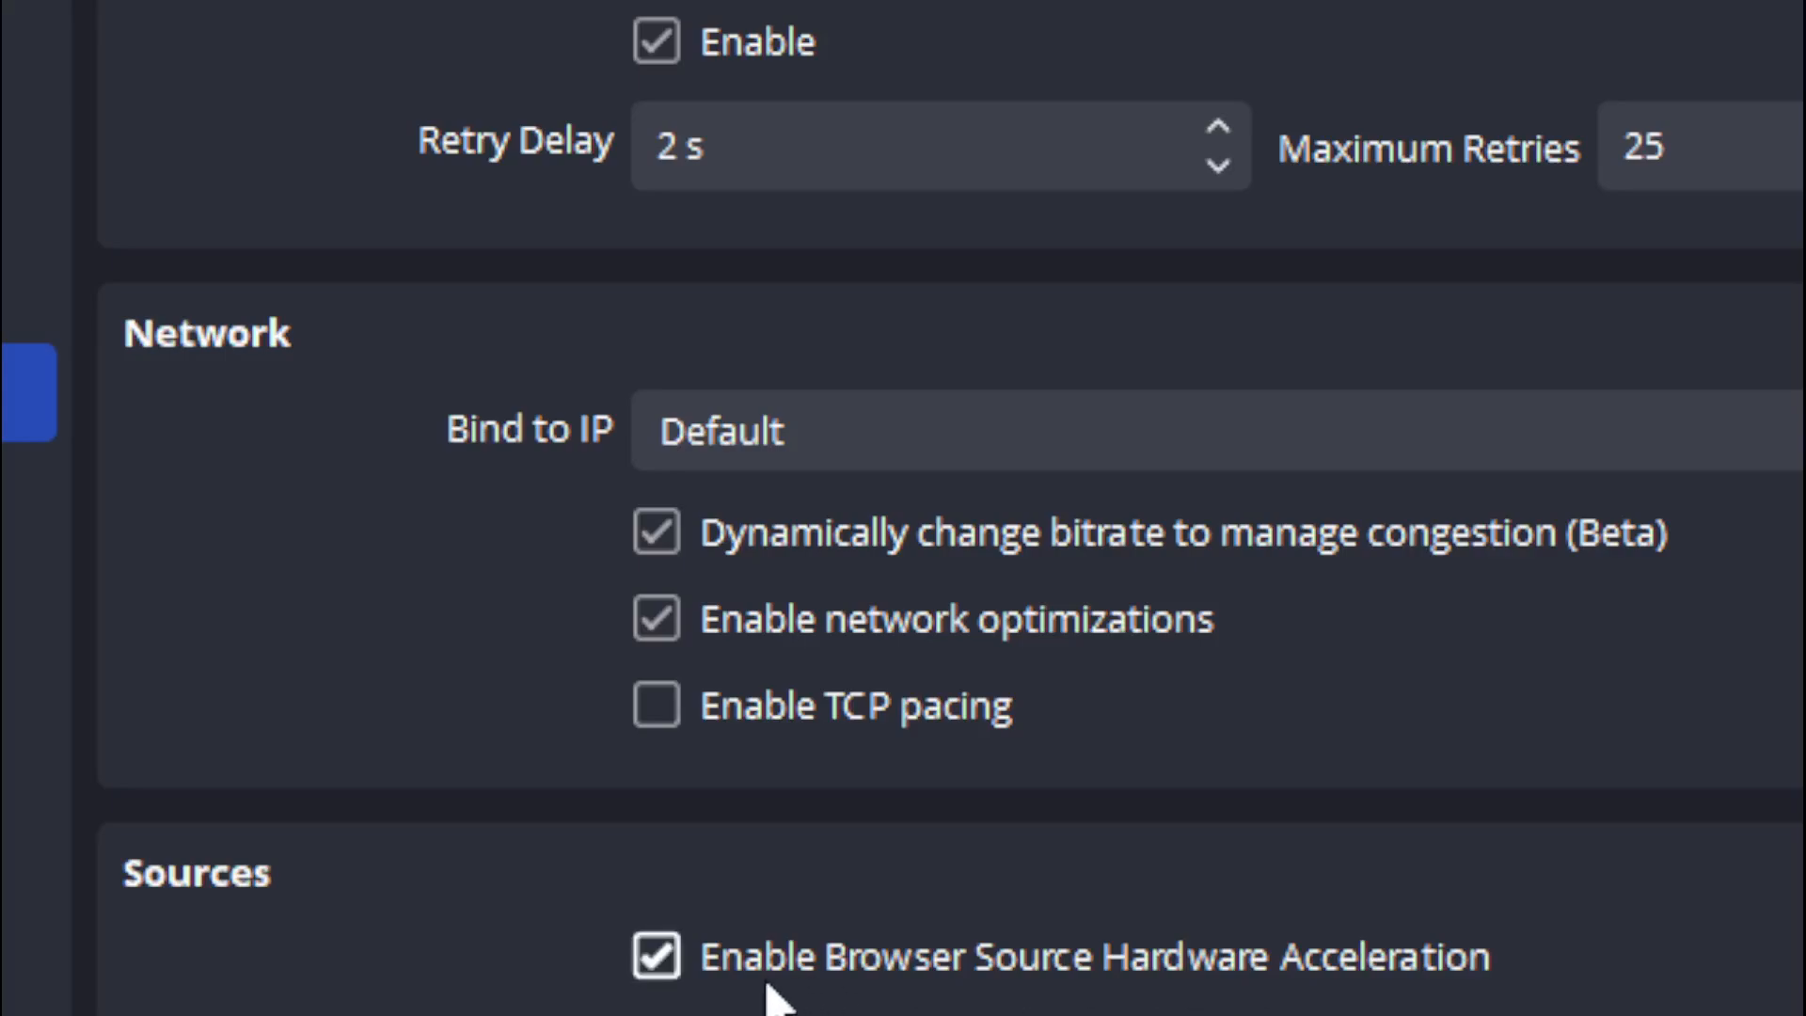
pyautogui.click(657, 956)
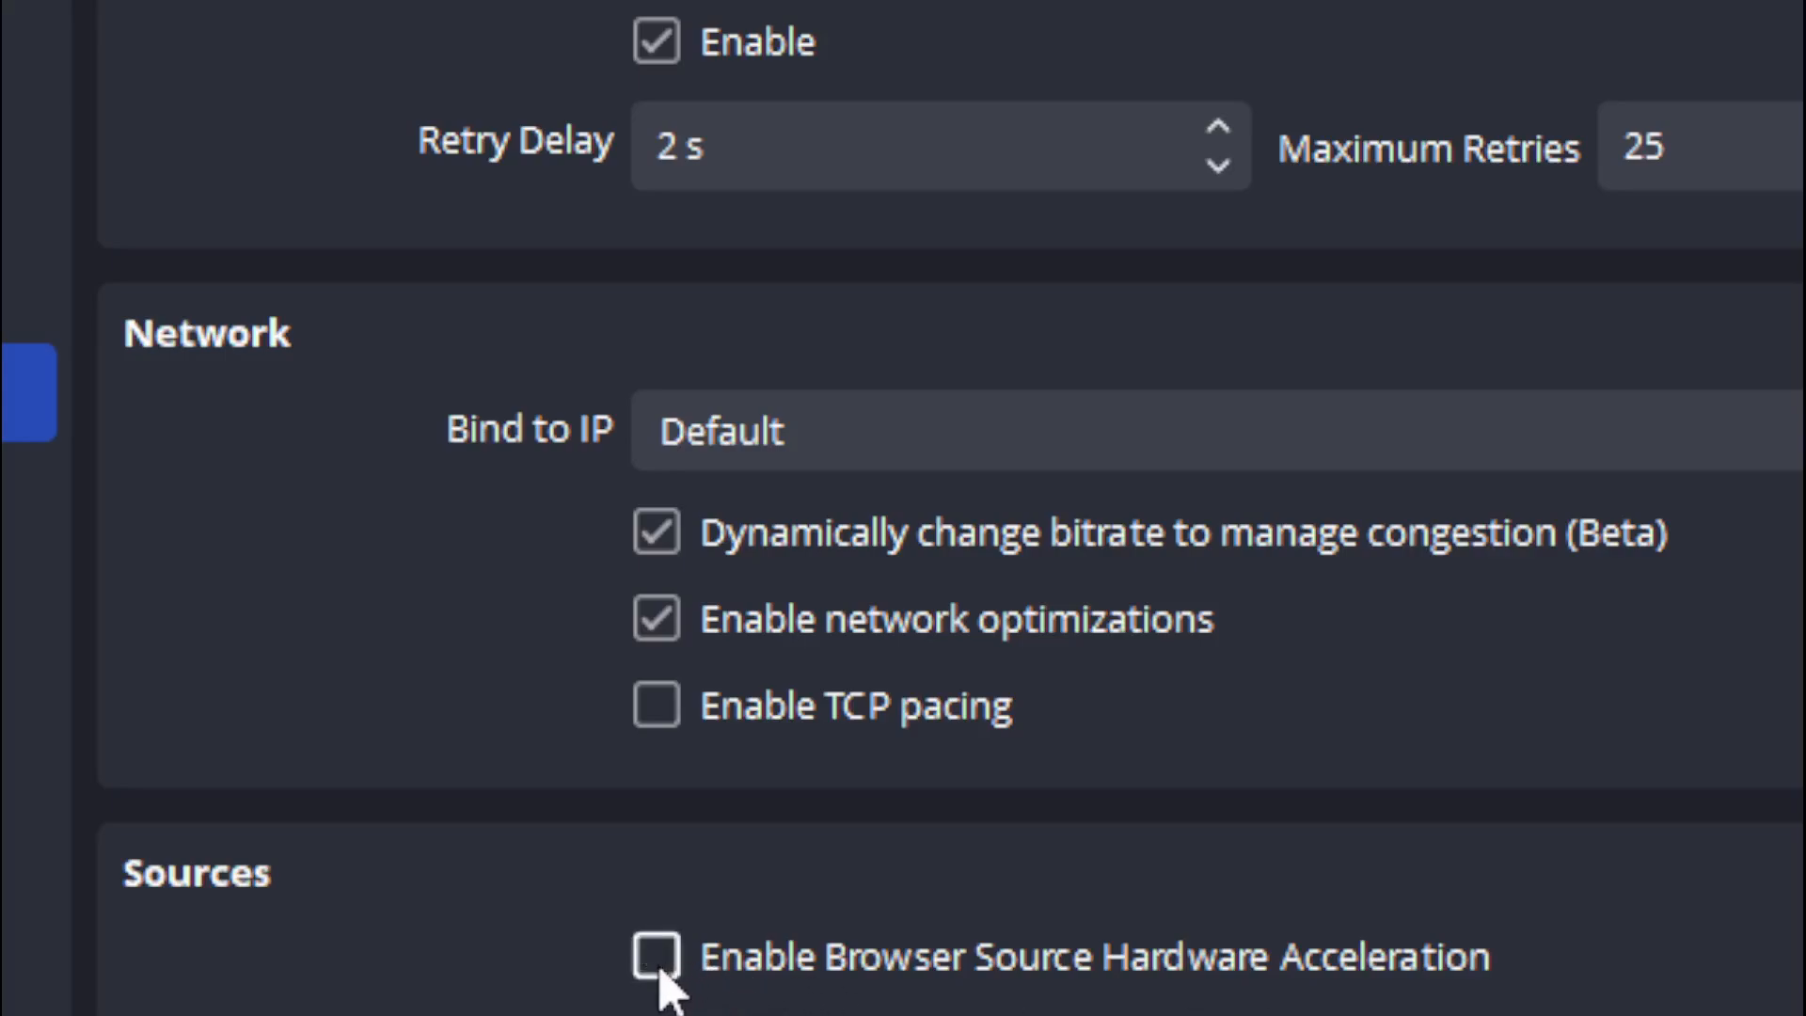
pyautogui.scroll(-3)
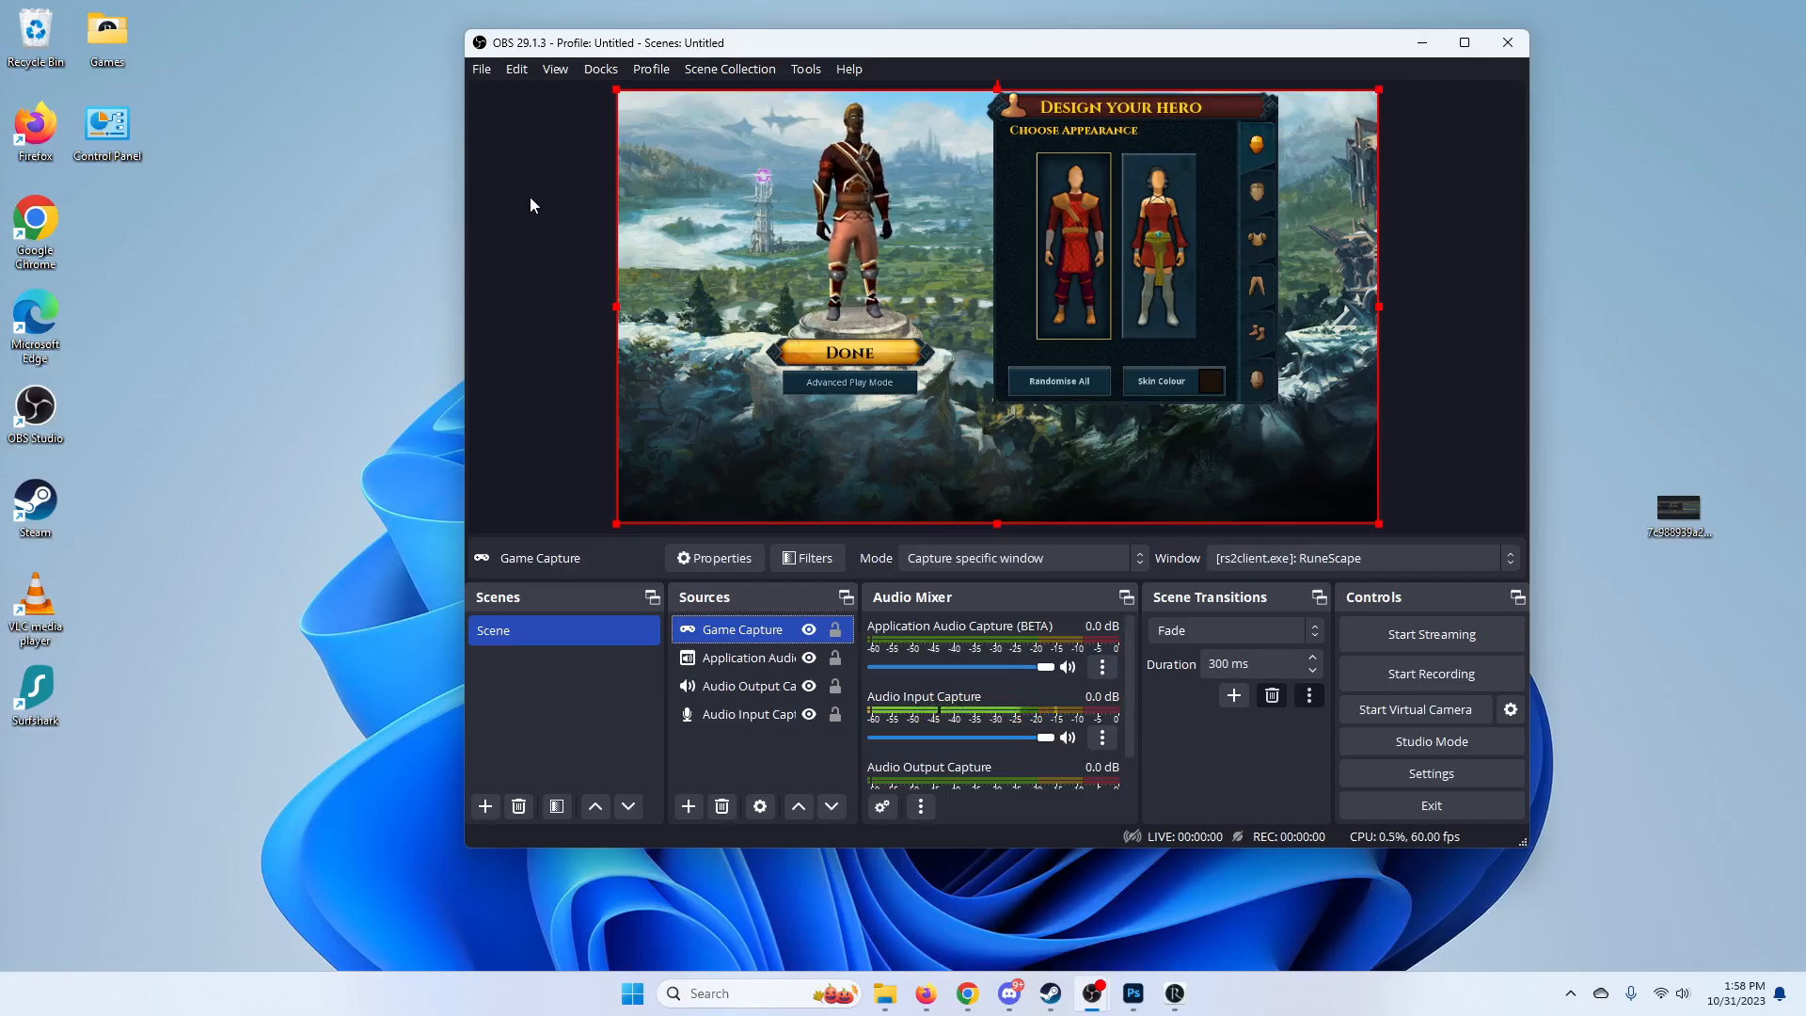
pyautogui.moveTo(683, 338)
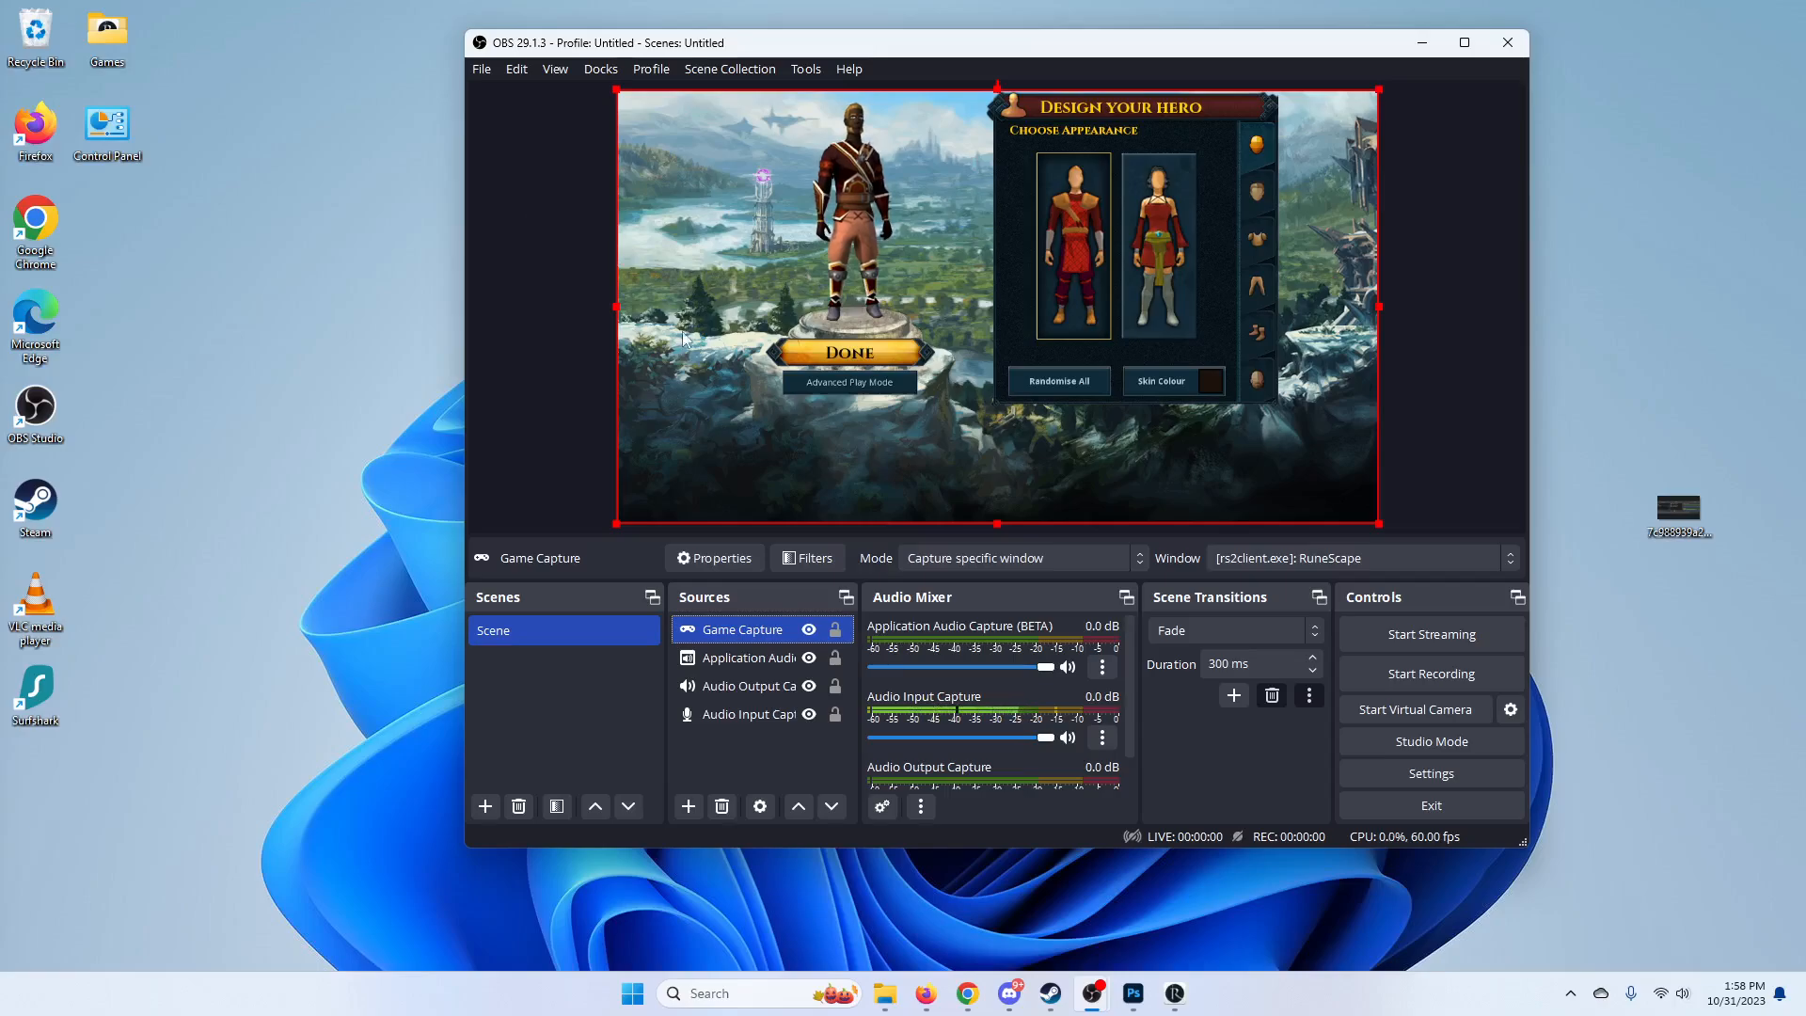
# - Open the Game Capture source's Properties, declining the accidental Remove prompt with No
pyautogui.click(743, 629)
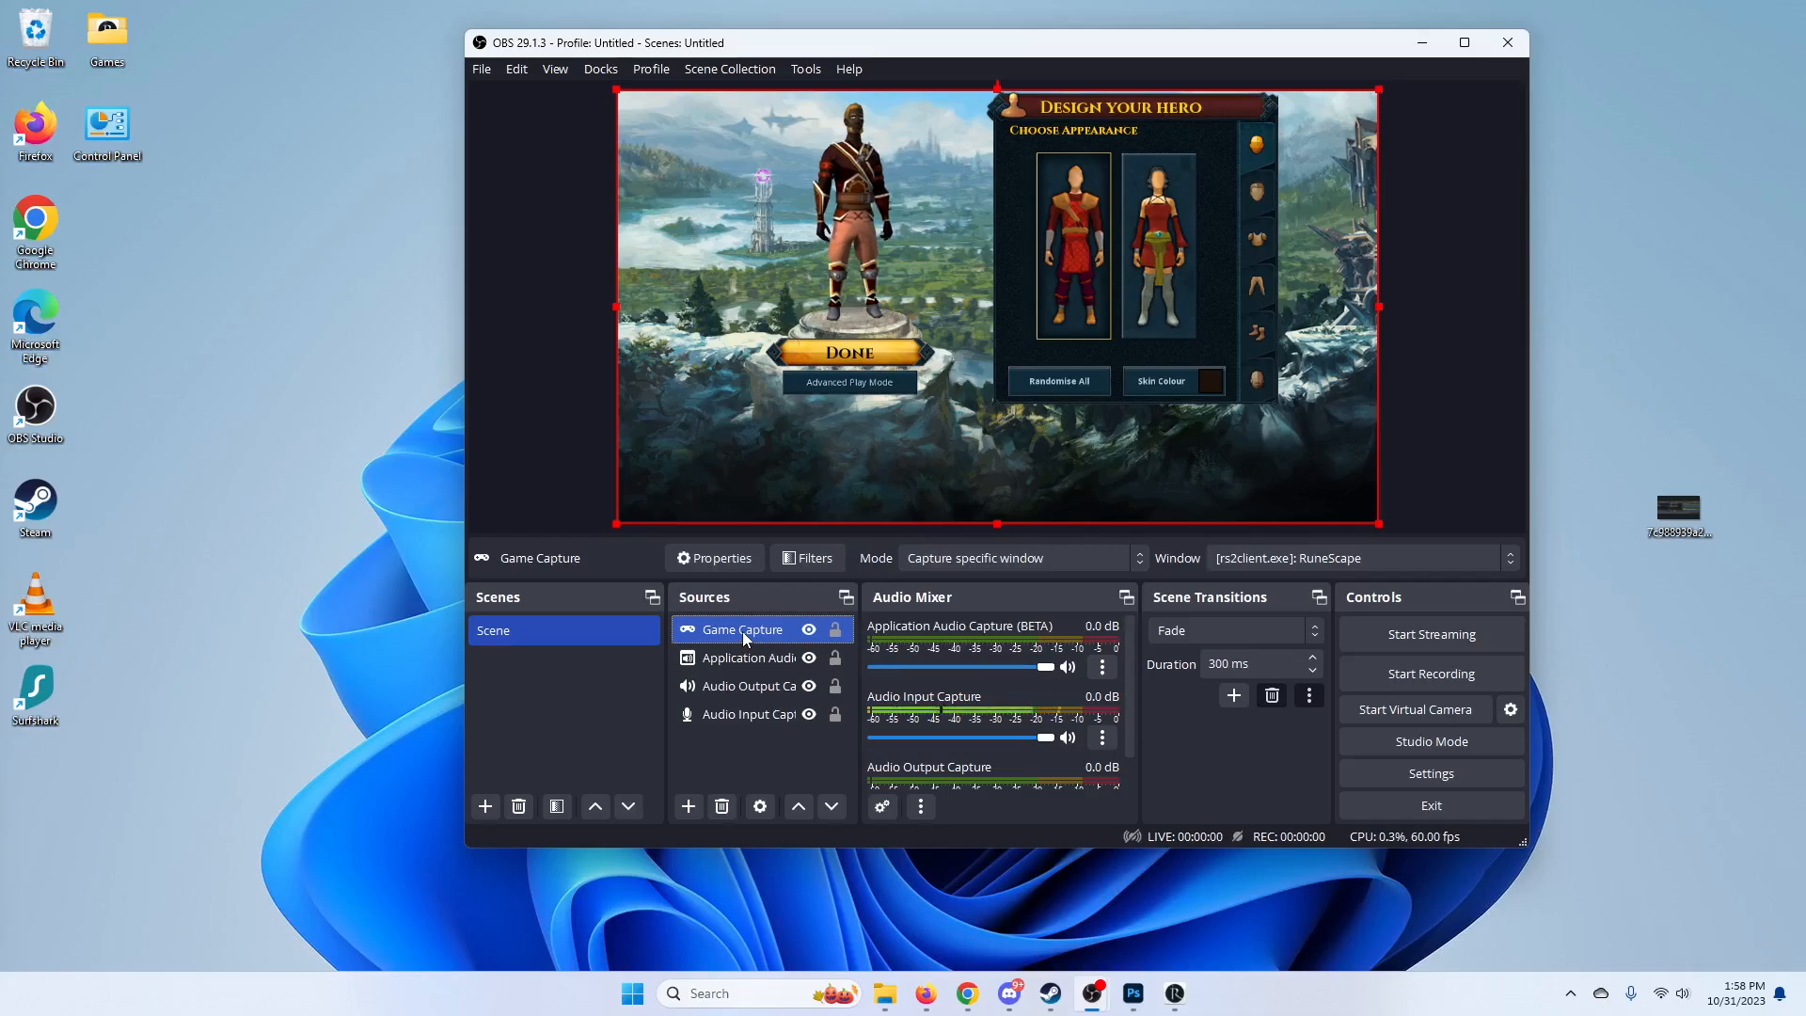
pyautogui.rightClick(740, 629)
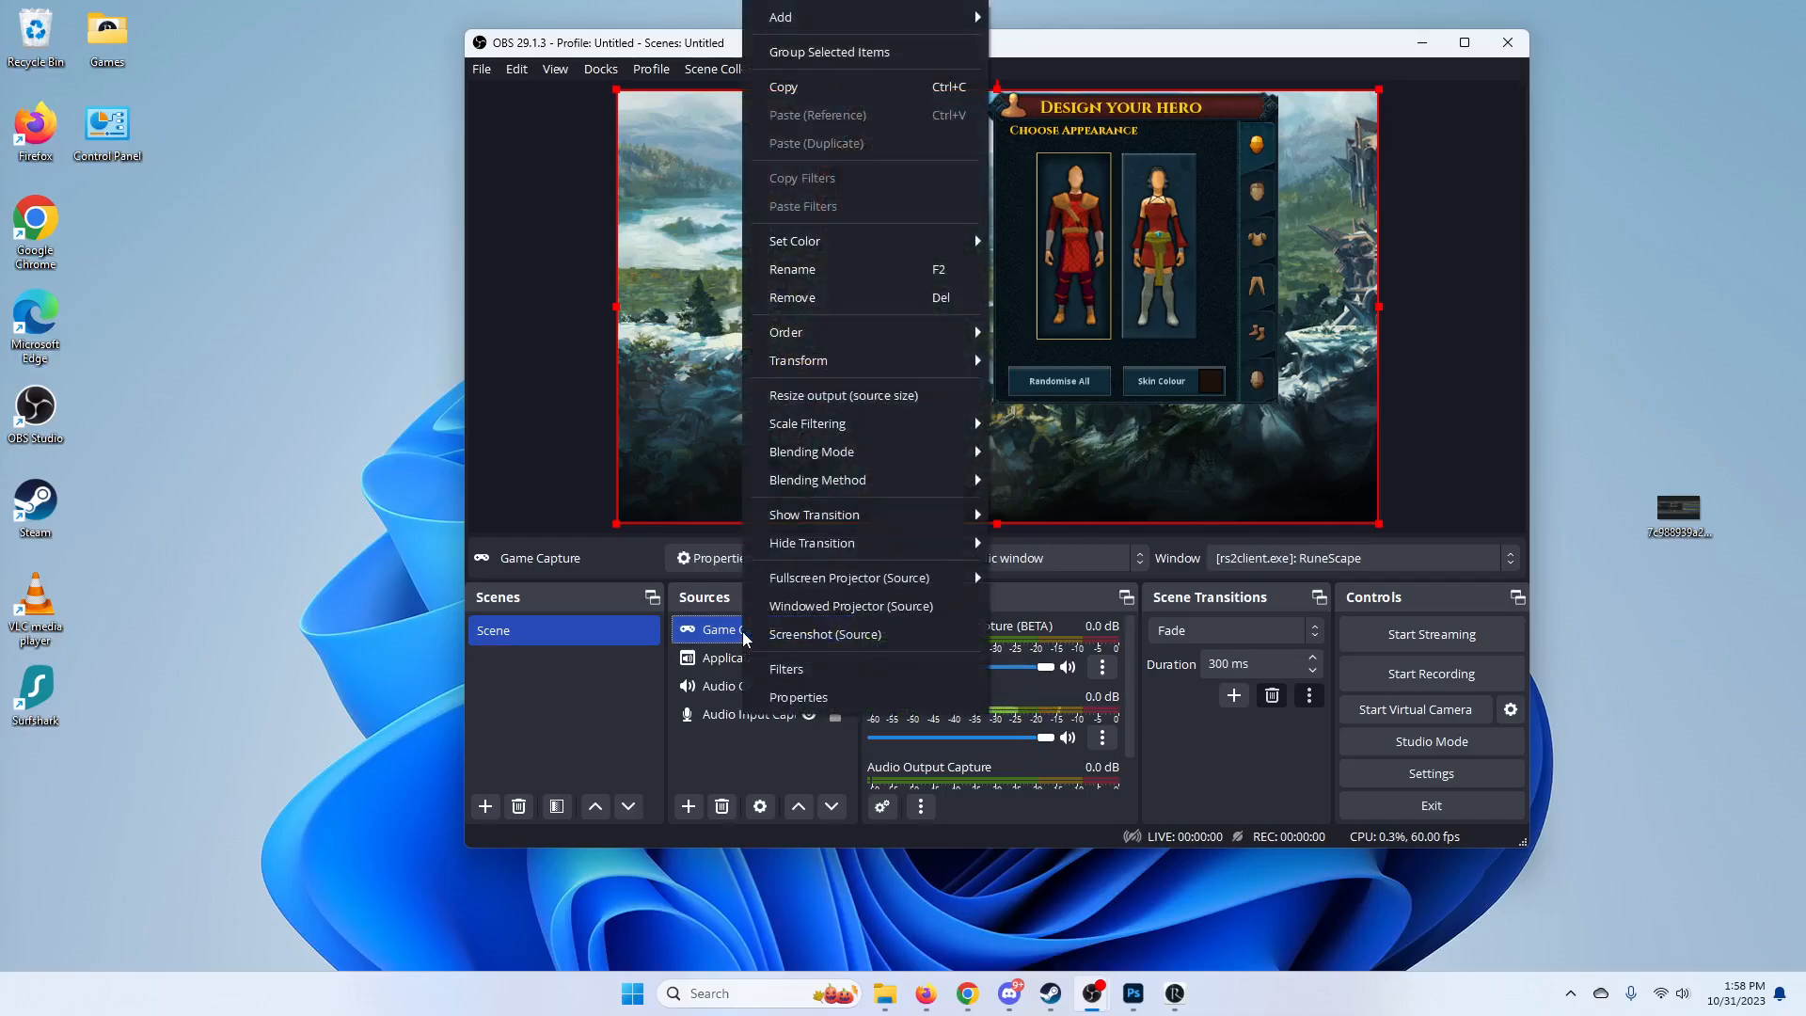
pyautogui.click(792, 297)
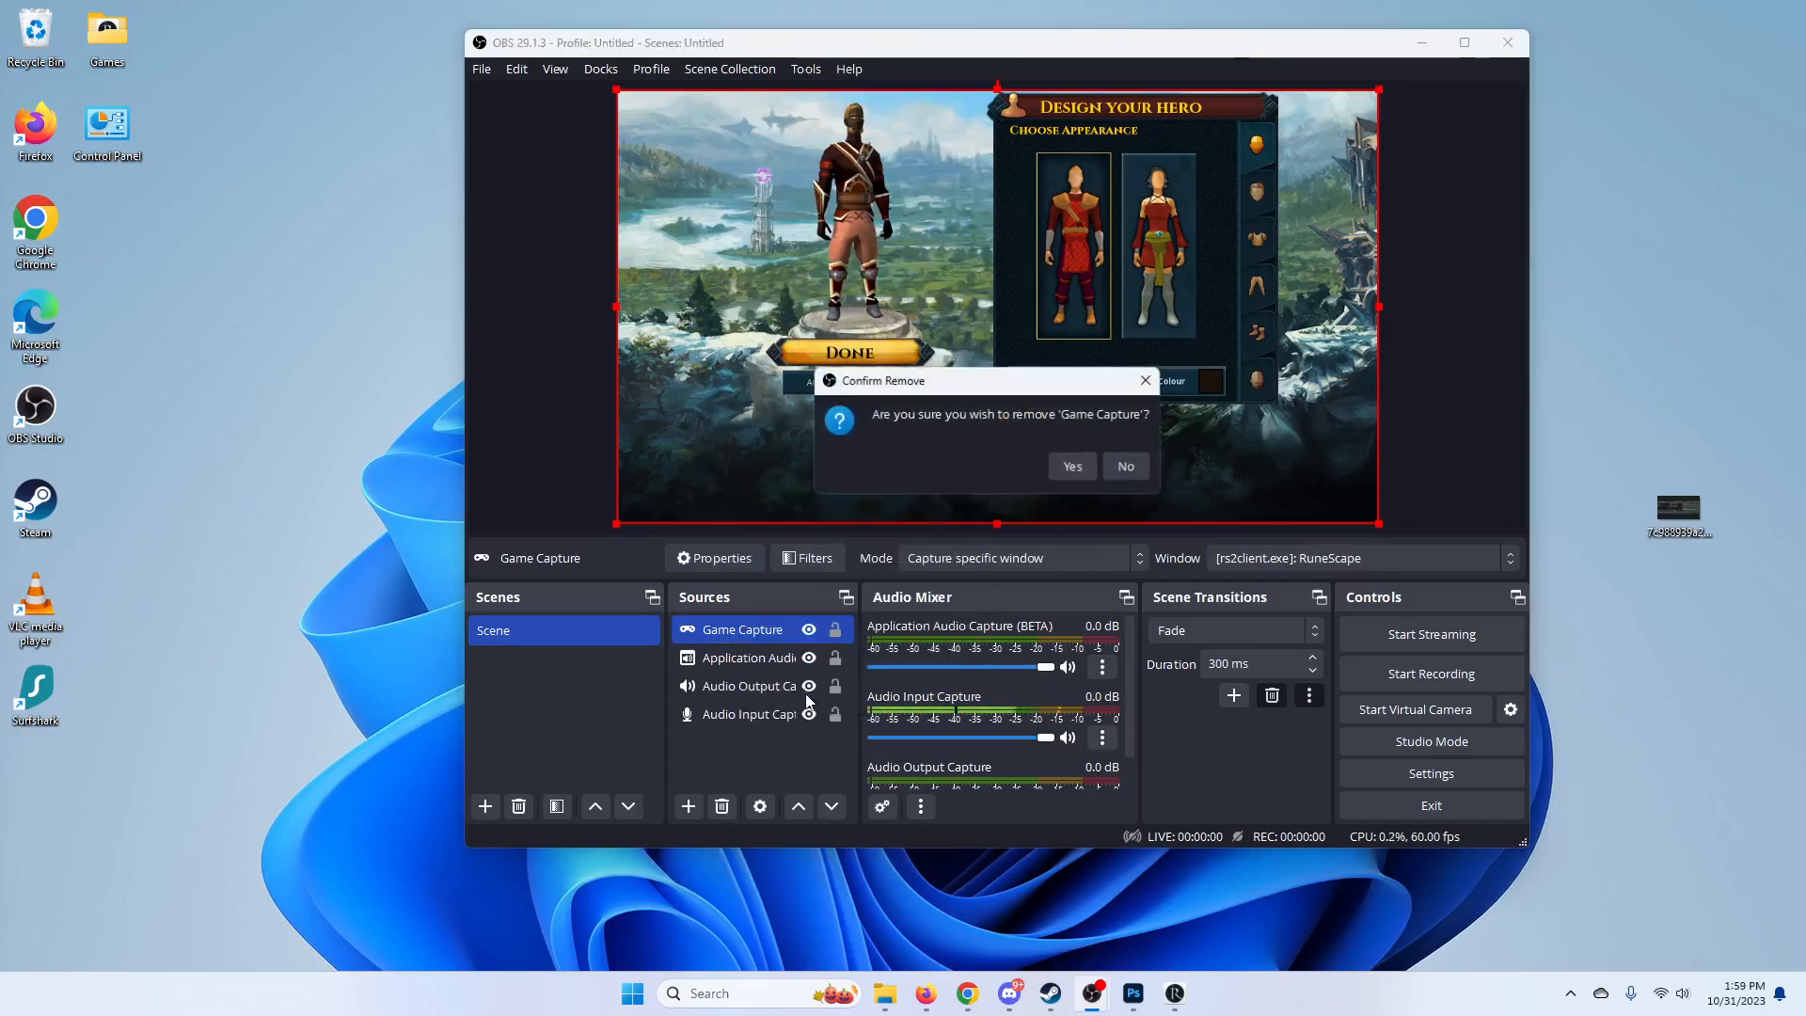
pyautogui.click(1124, 467)
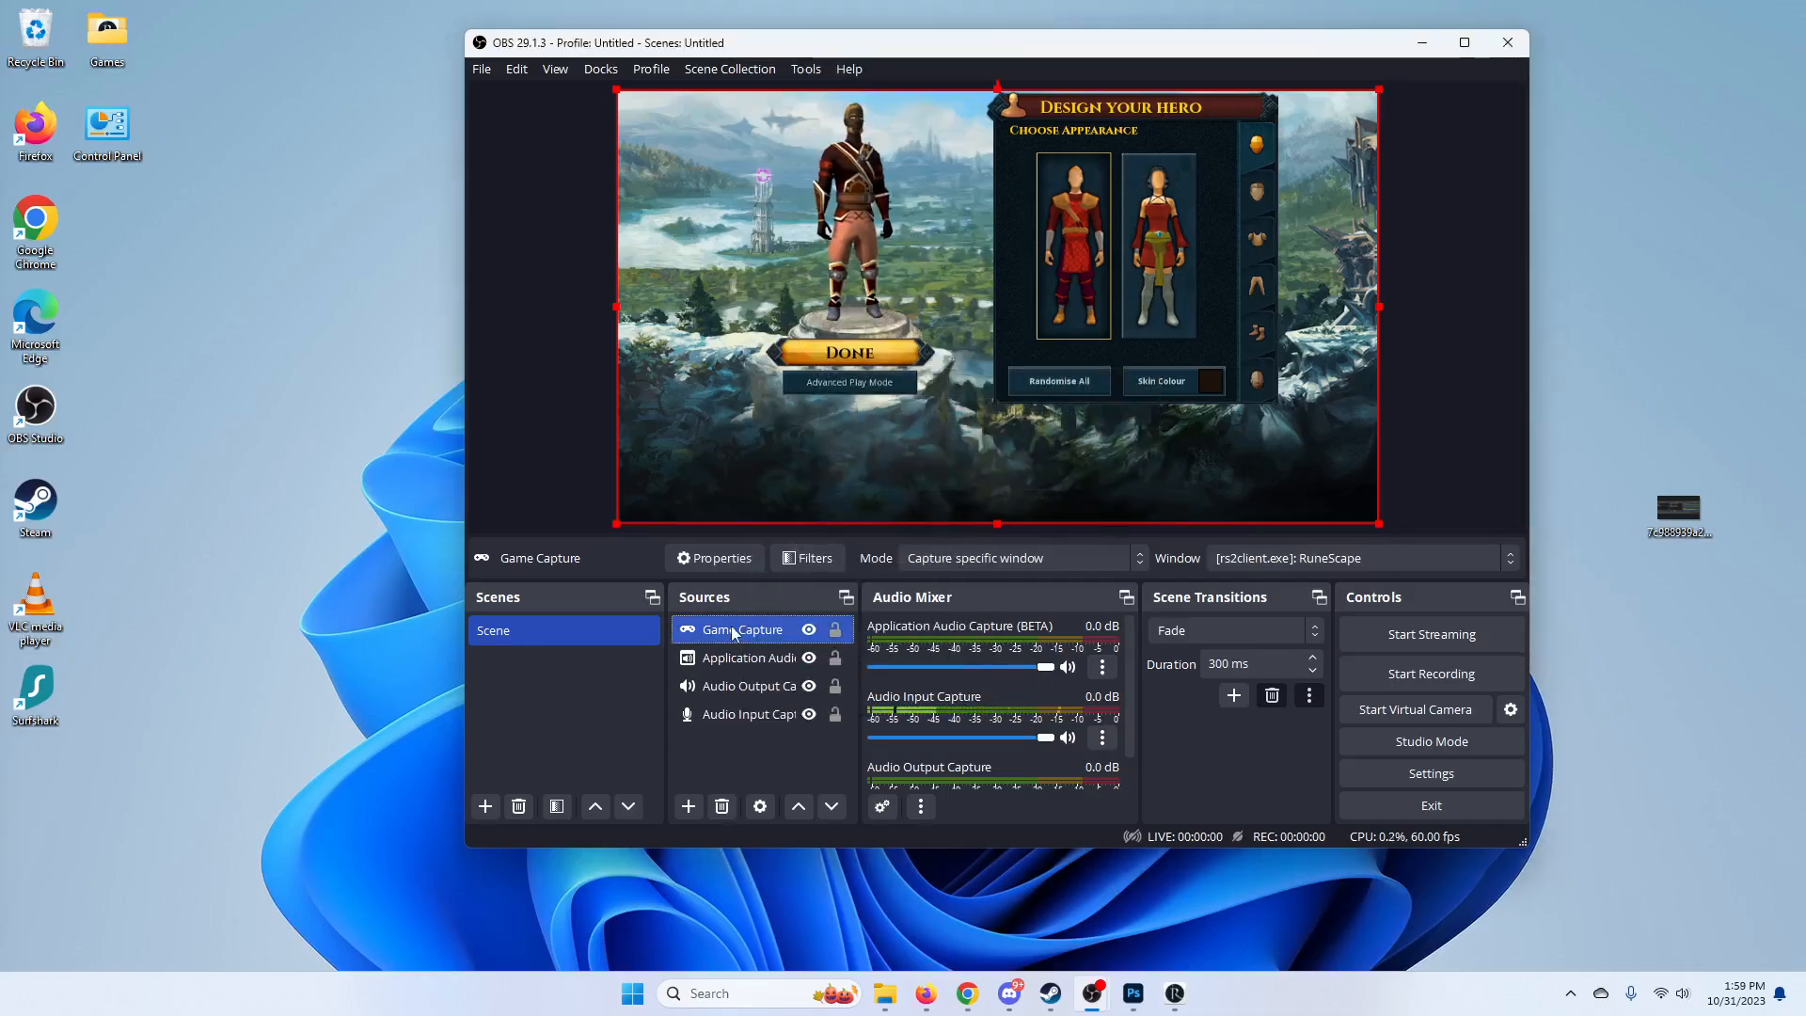
pyautogui.click(713, 558)
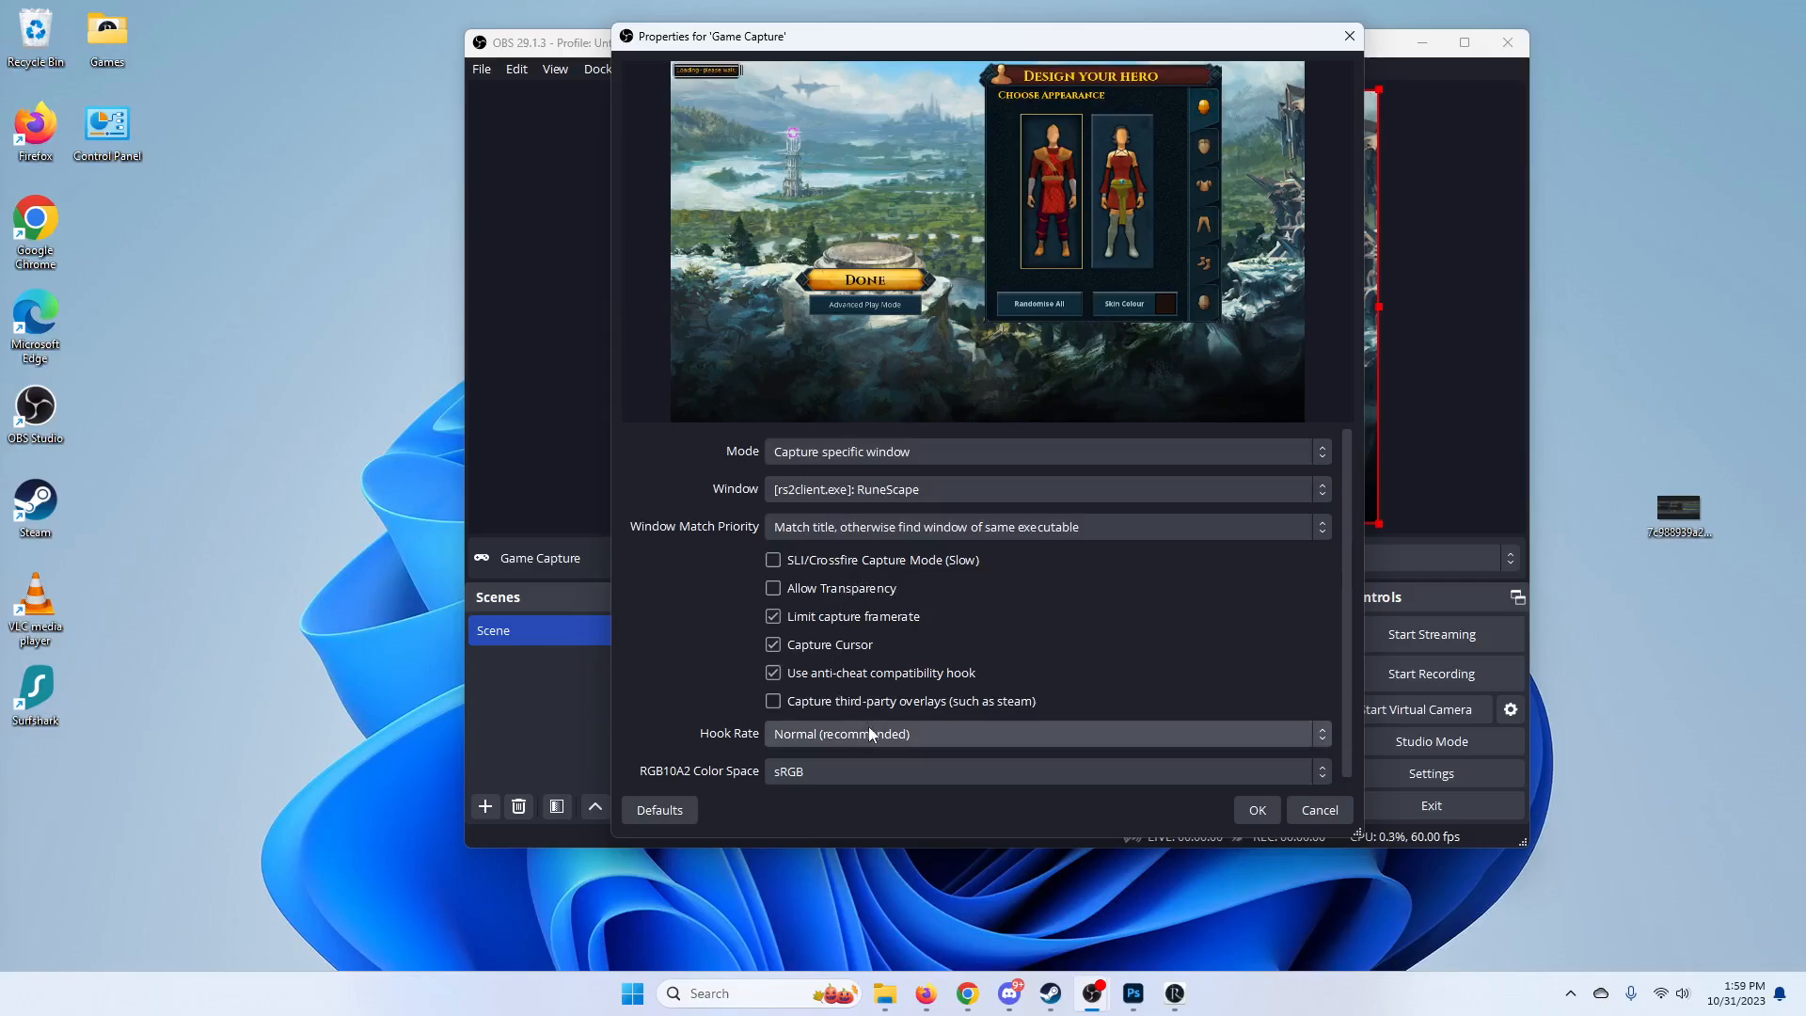
# - Keep Game Capture's hook rate at 'Normal (recommended)' and confirm with OK
pyautogui.click(1042, 734)
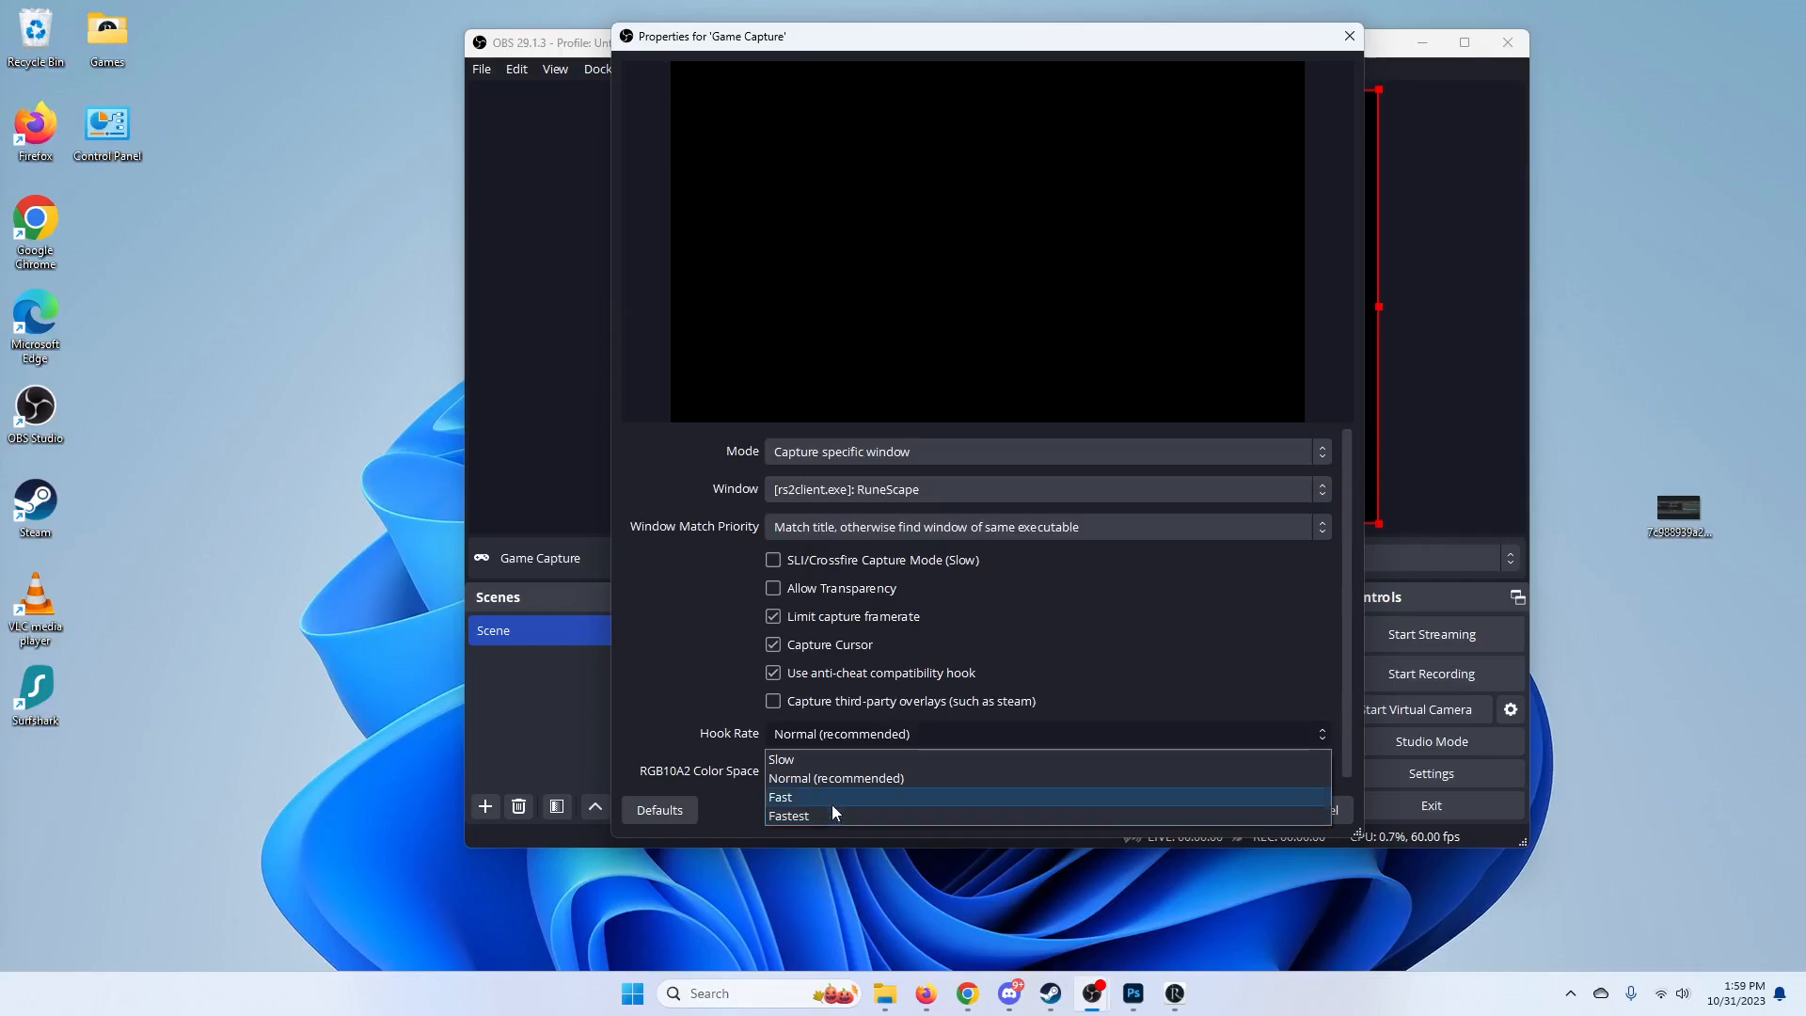
pyautogui.click(835, 778)
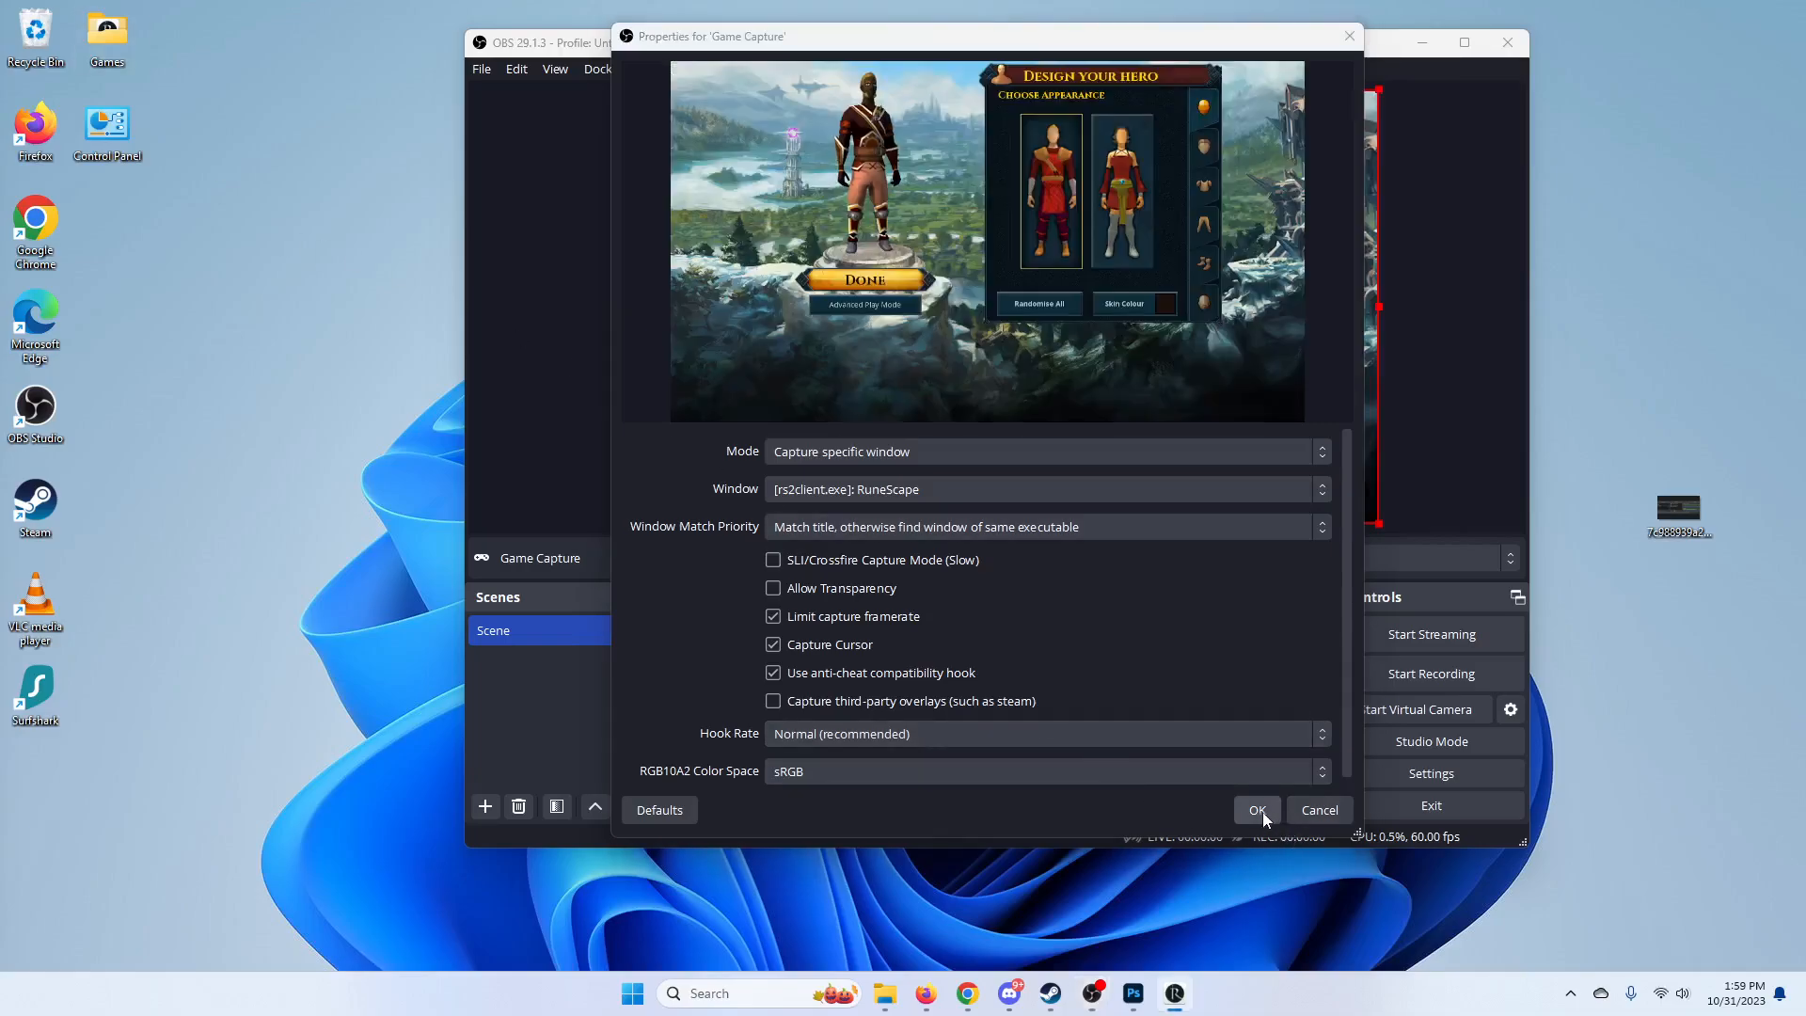
pyautogui.click(1255, 810)
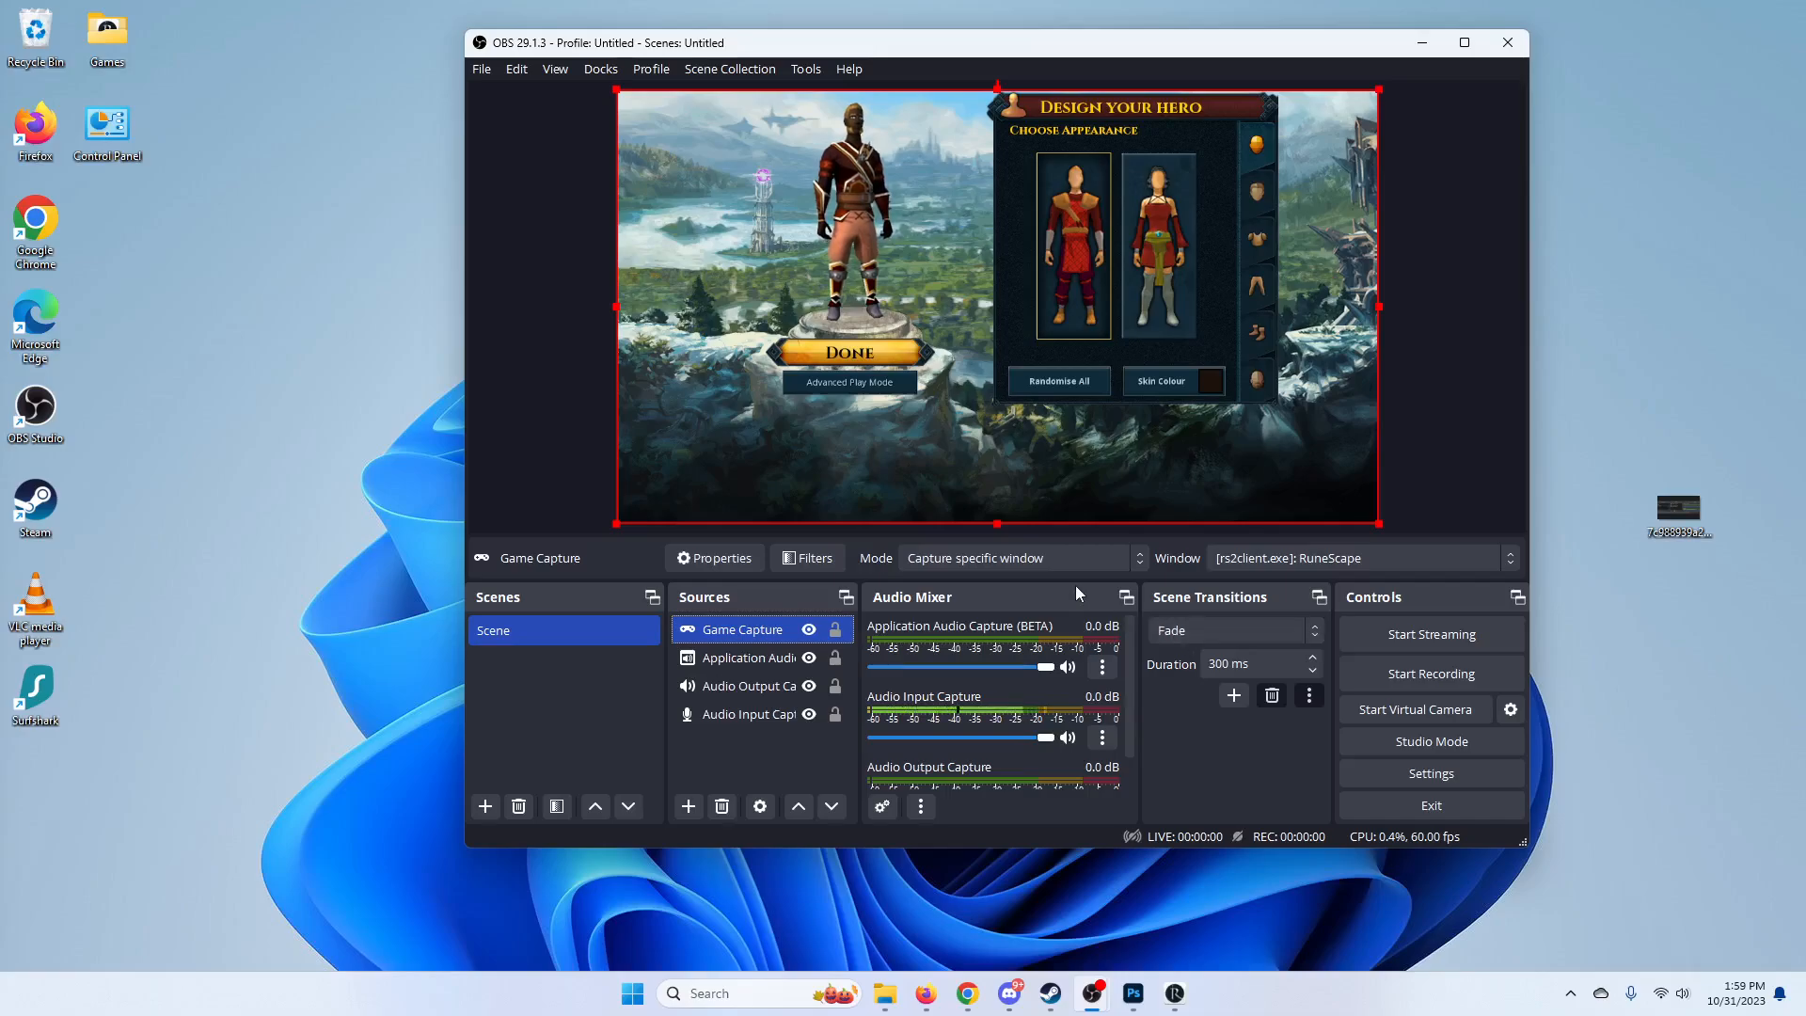
pyautogui.moveTo(732, 442)
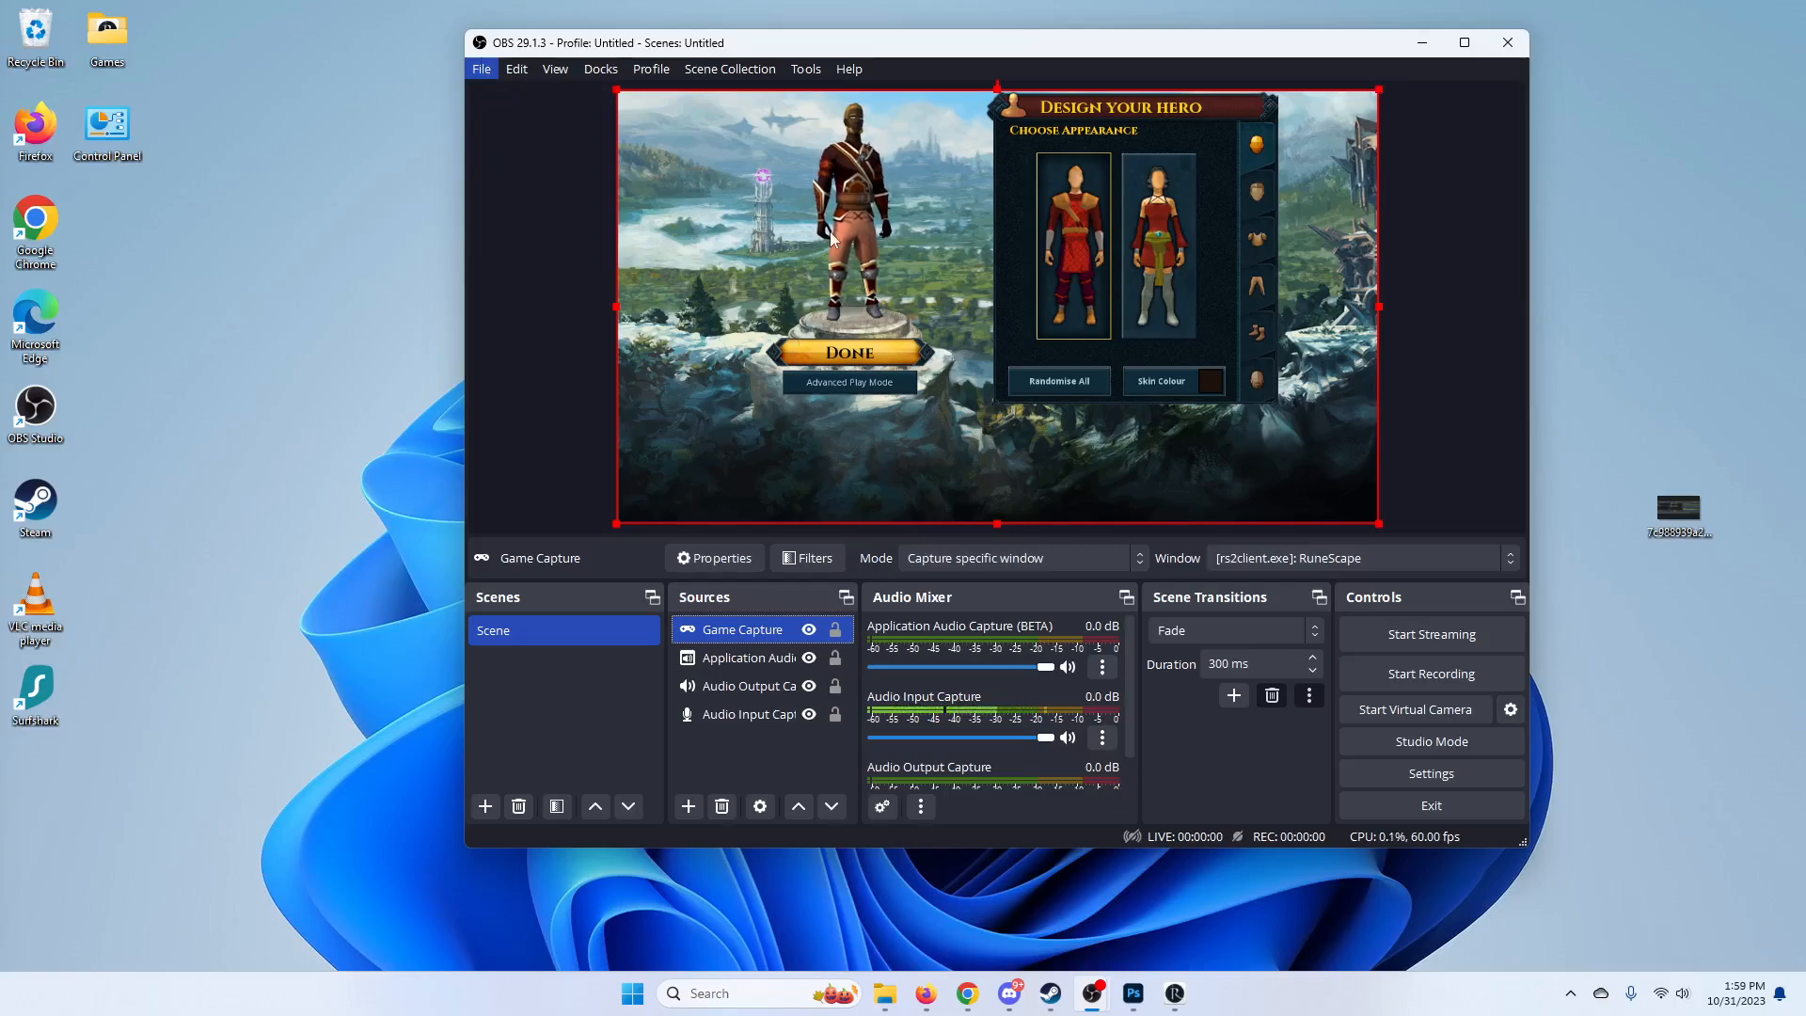
# - Reopen Settings on the Output tab to view streaming and recording encoder details
pyautogui.click(1431, 773)
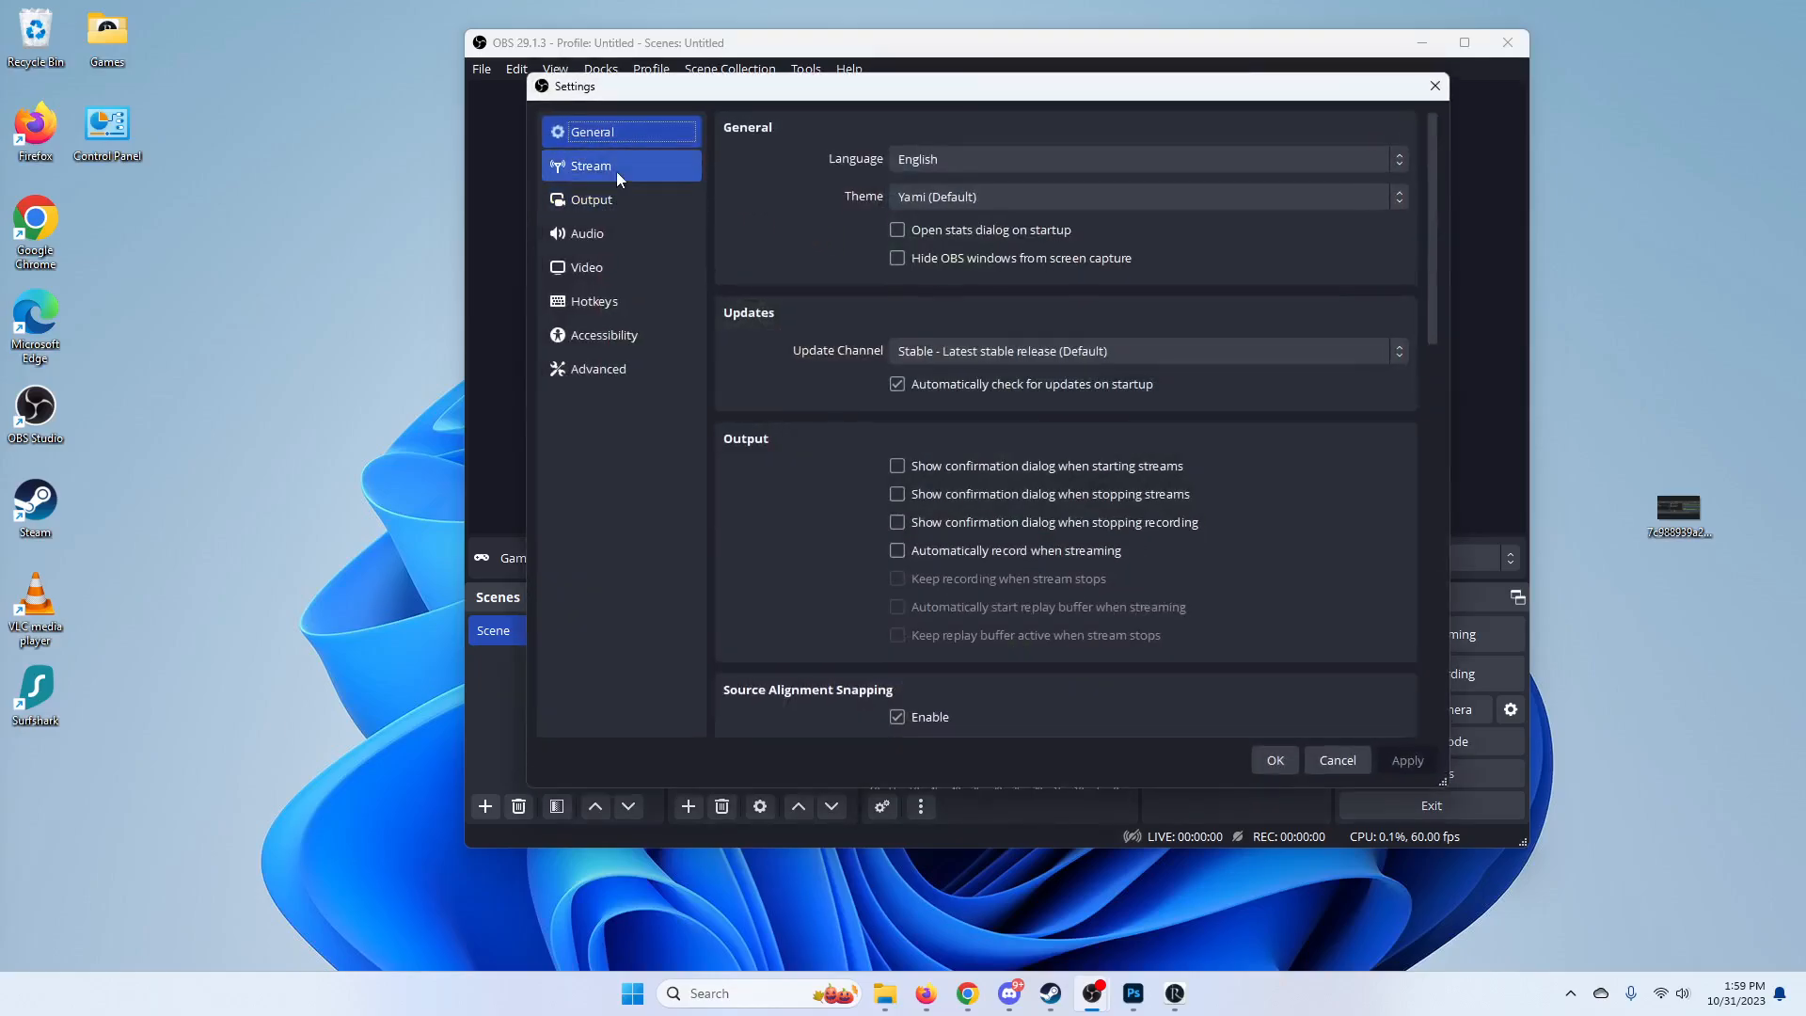
pyautogui.click(590, 199)
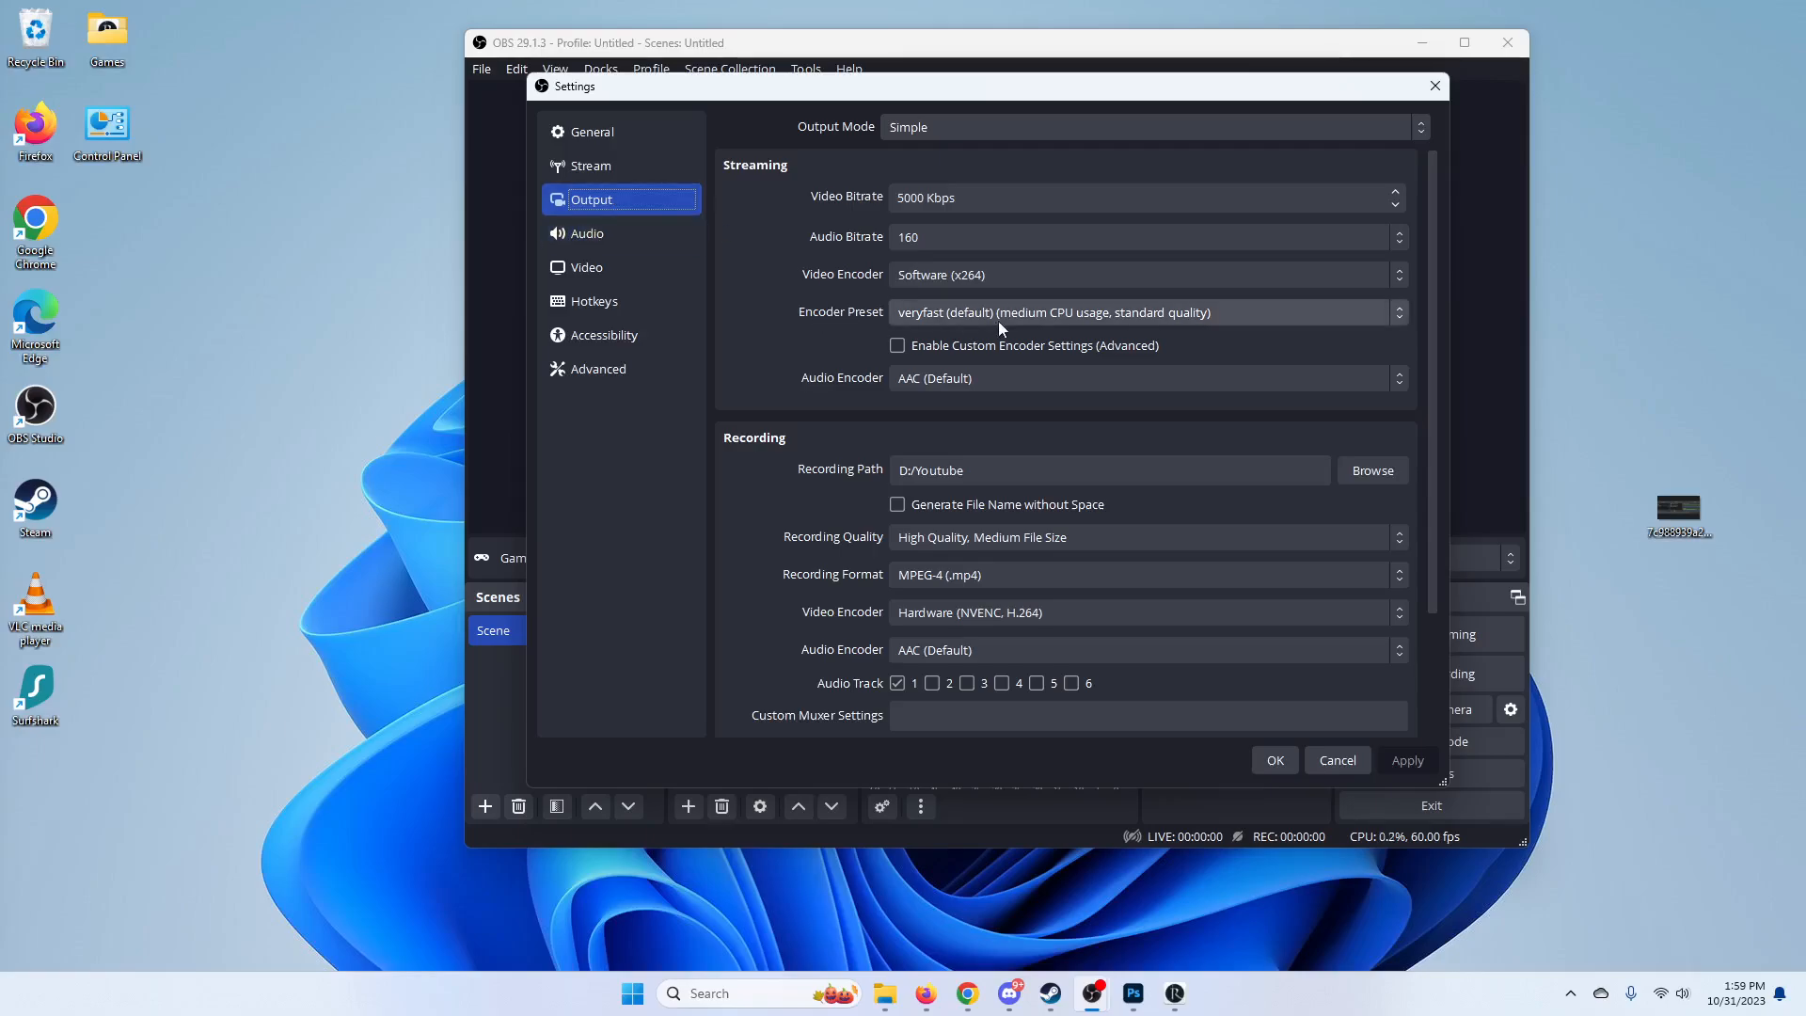
pyautogui.click(1146, 312)
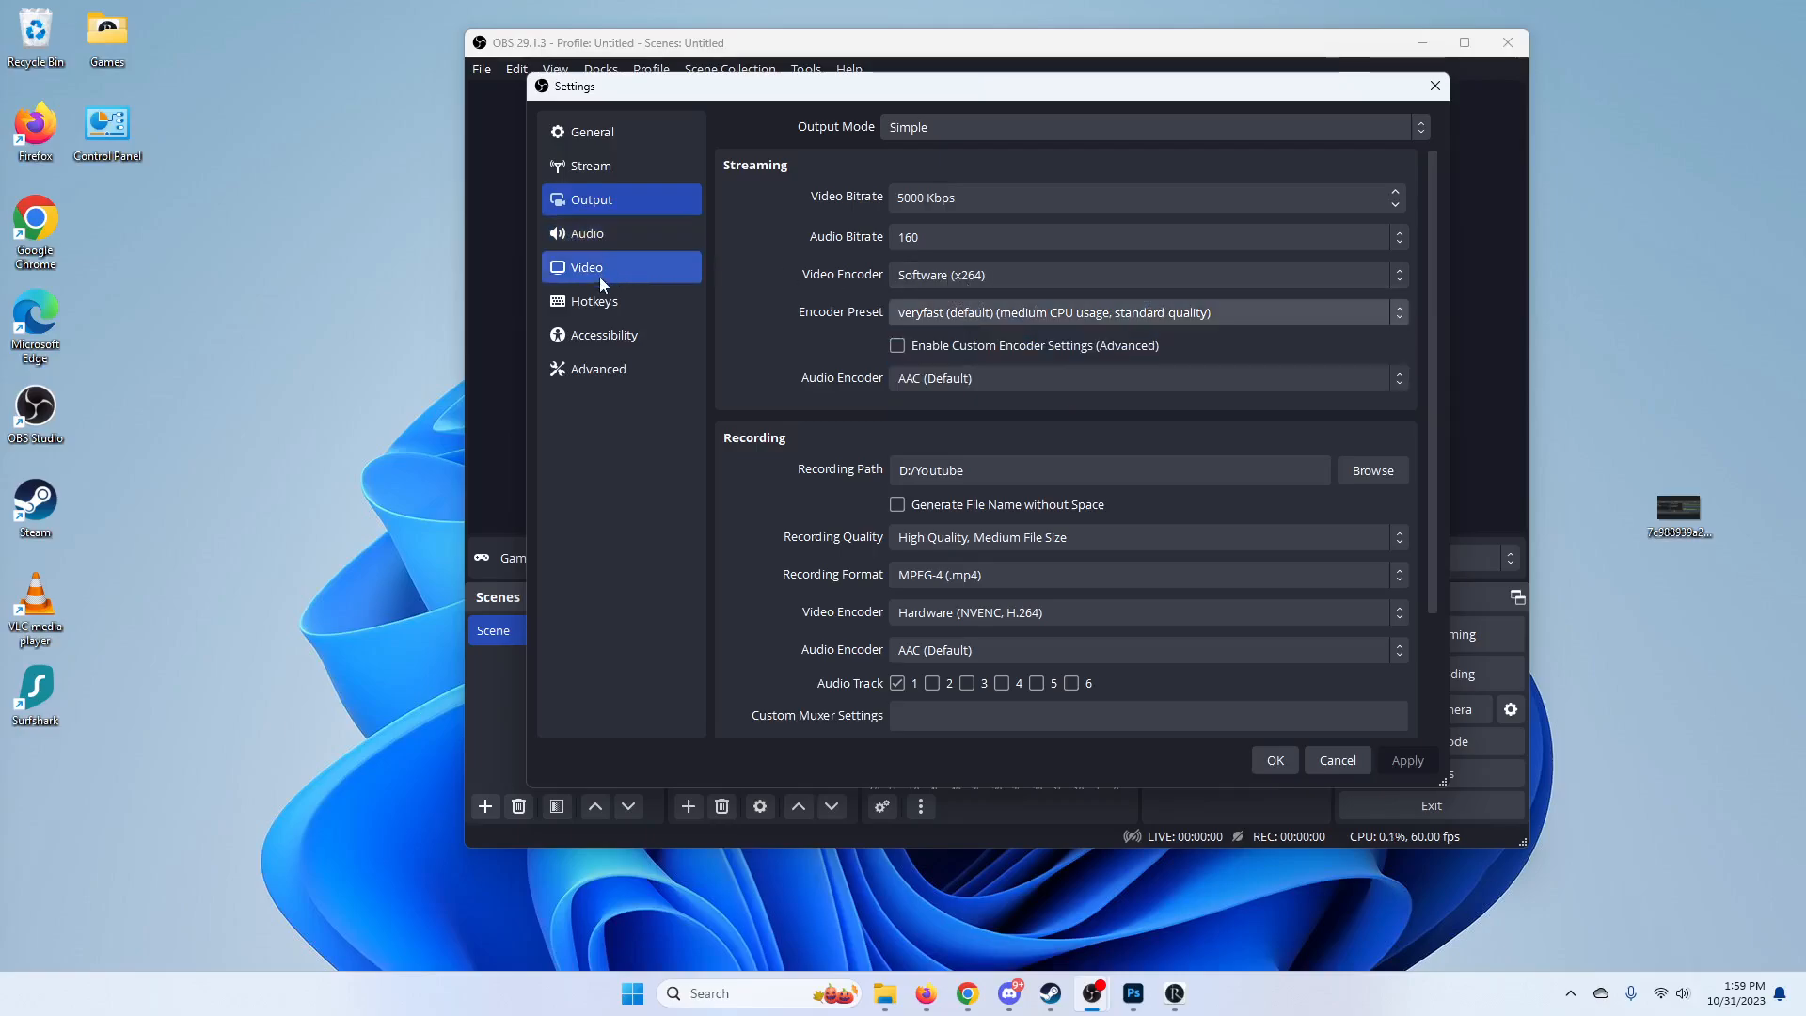
# - Show Video settings and list the Output (Scaled) Resolution choices
pyautogui.click(585, 267)
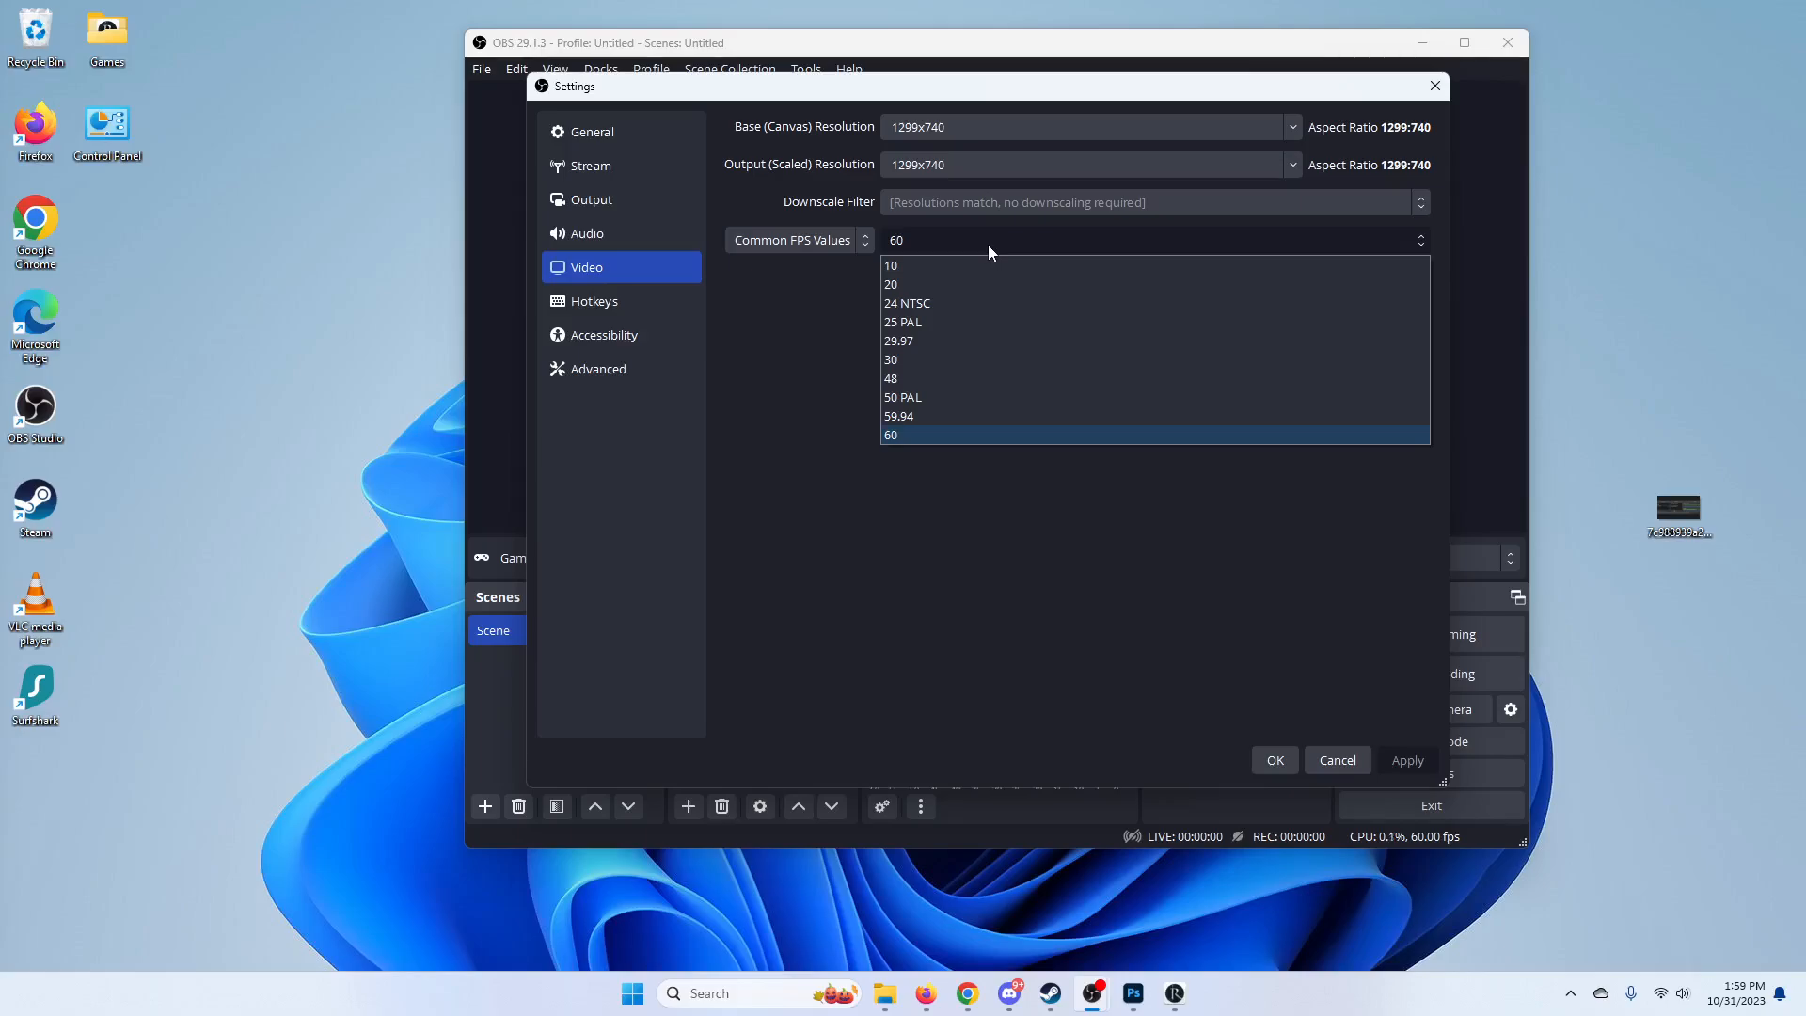
pyautogui.click(1291, 163)
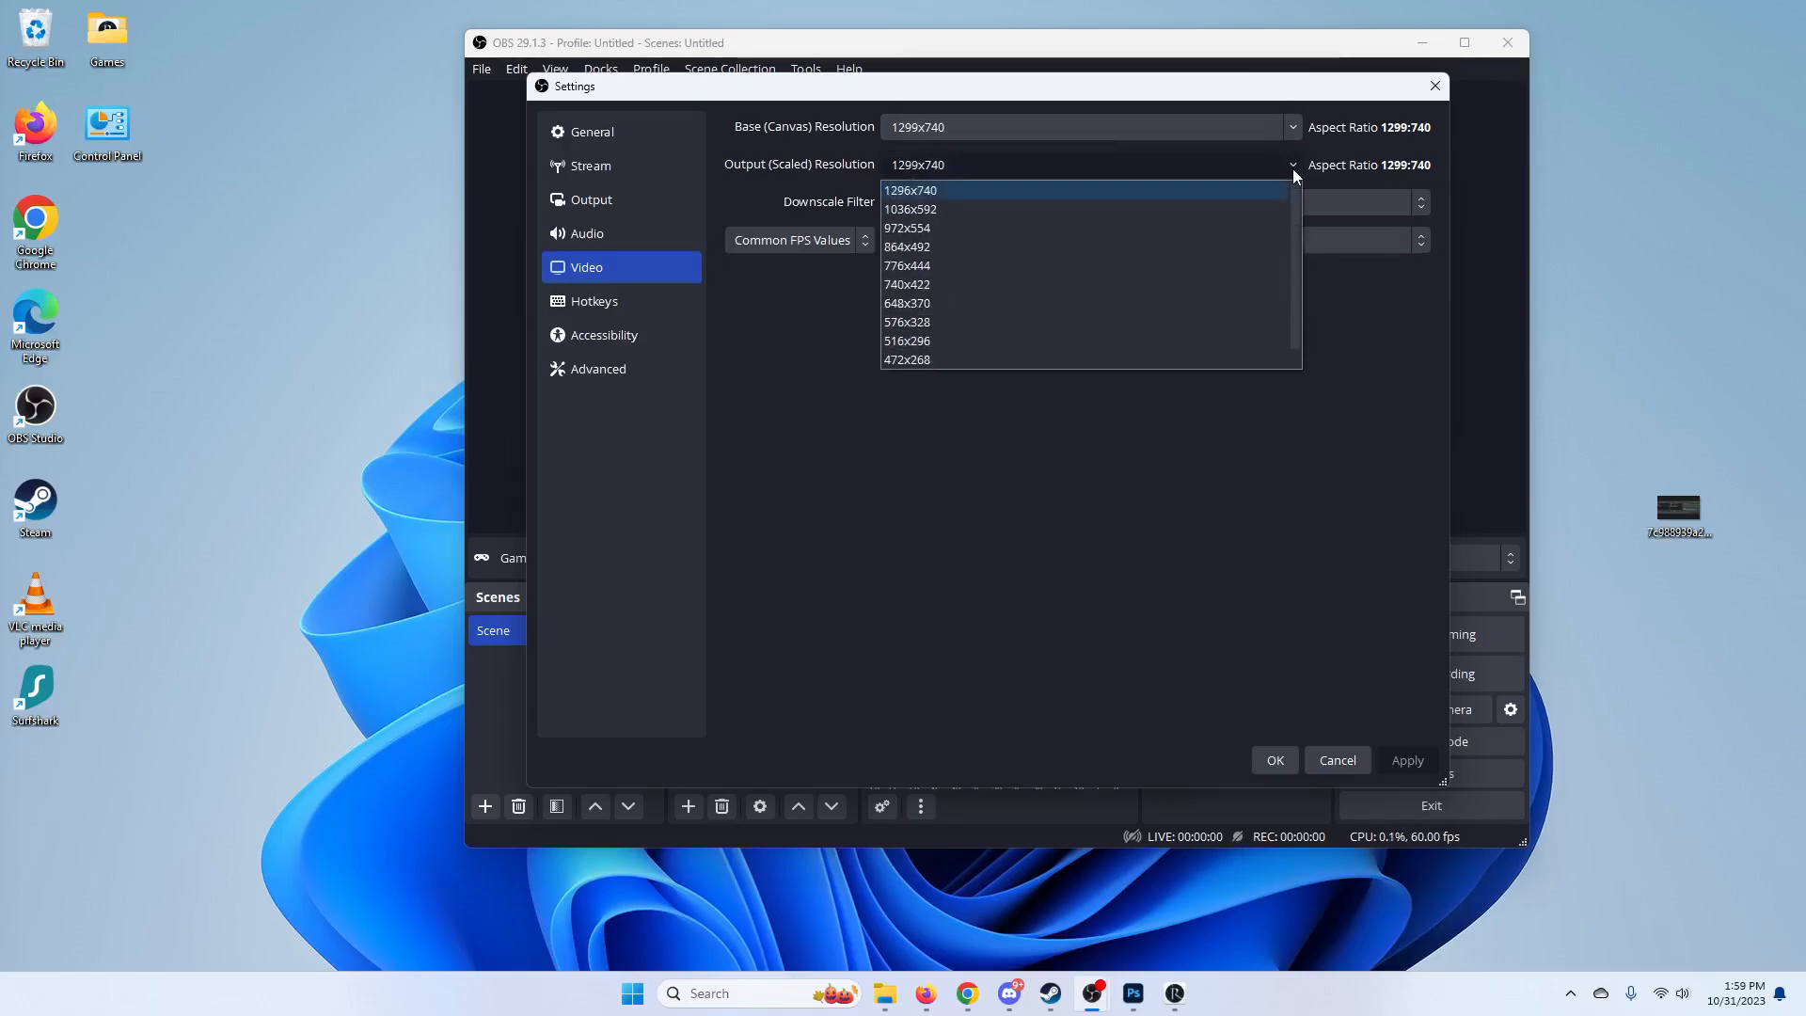